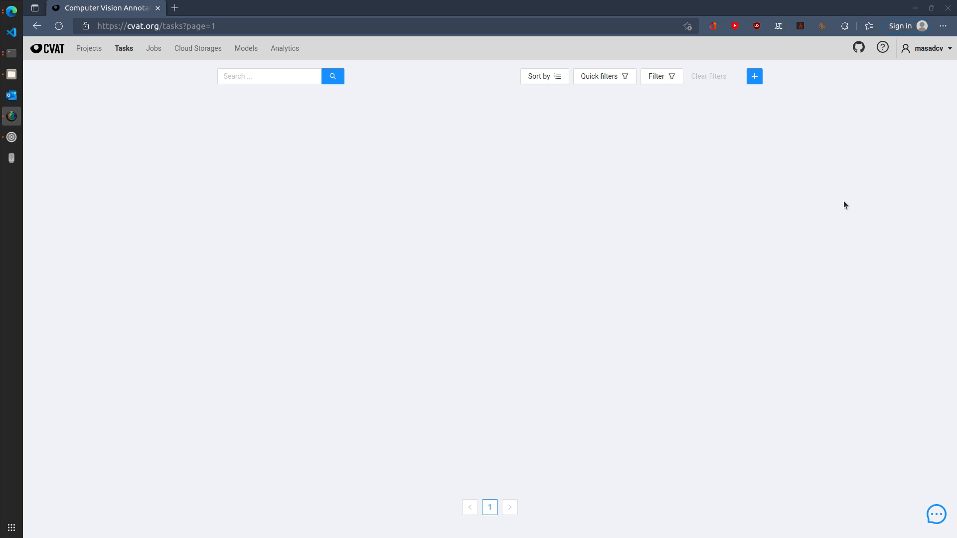
pyautogui.moveTo(402, 203)
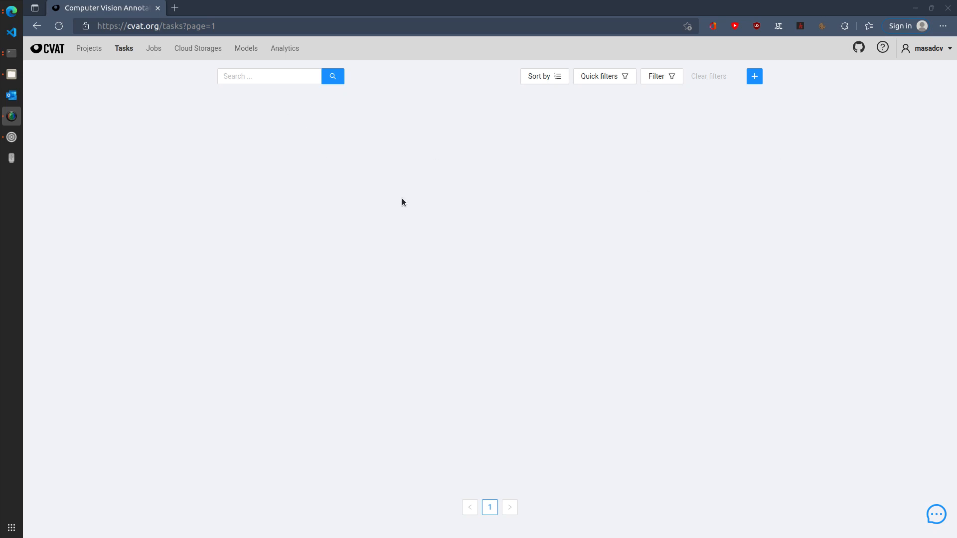
pyautogui.moveTo(254, 195)
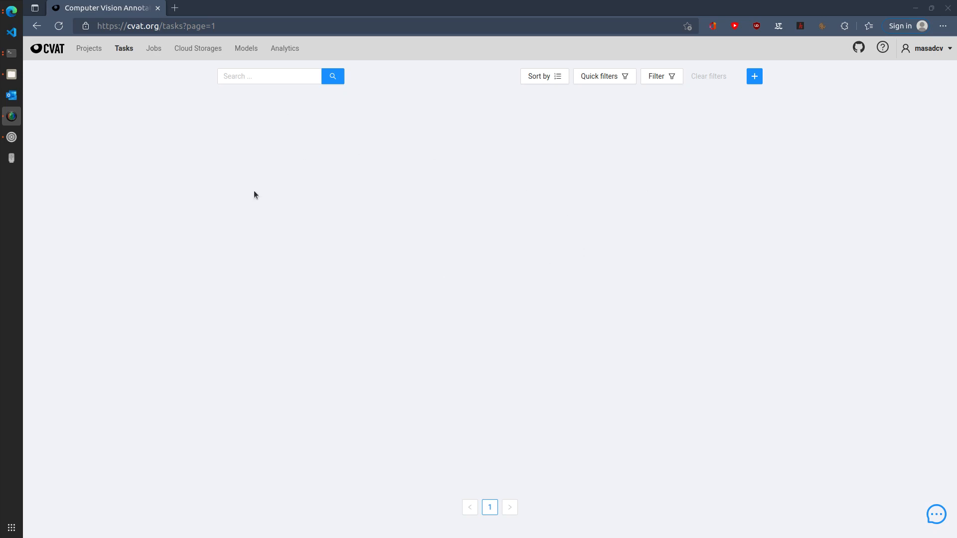
pyautogui.moveTo(641, 330)
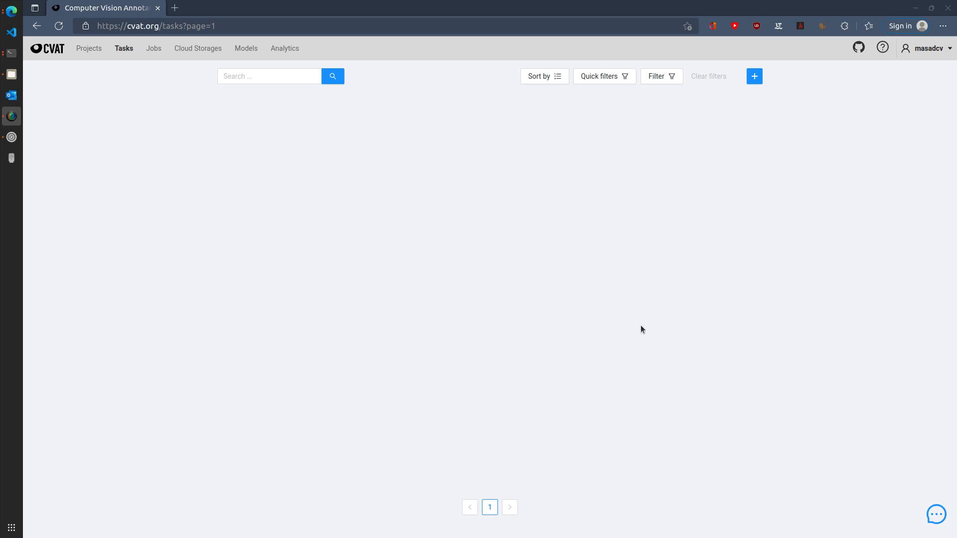
pyautogui.moveTo(209, 117)
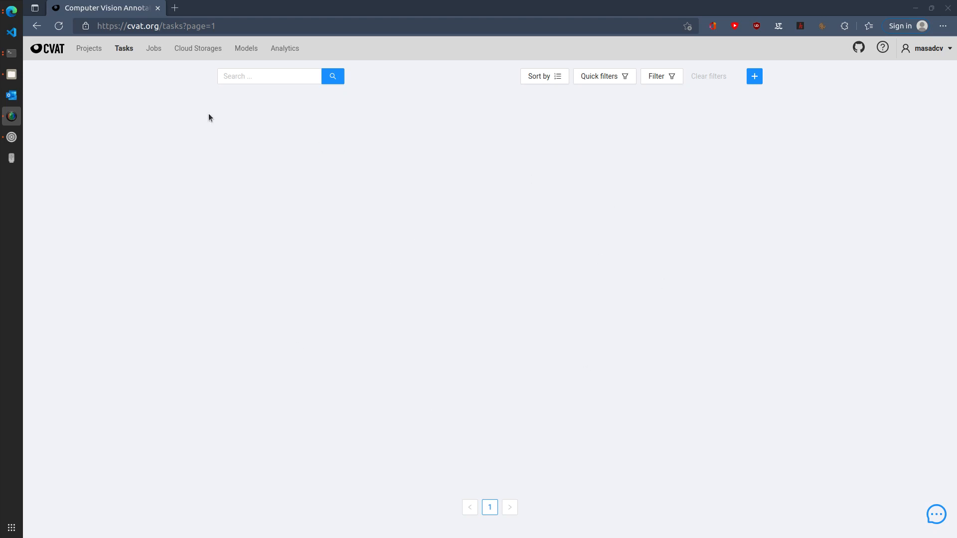
pyautogui.moveTo(90, 61)
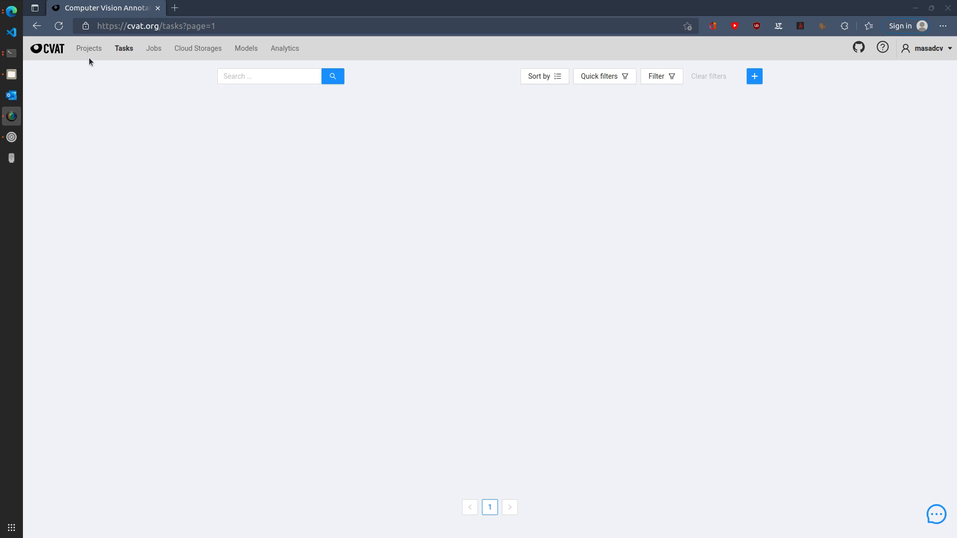
pyautogui.moveTo(89, 49)
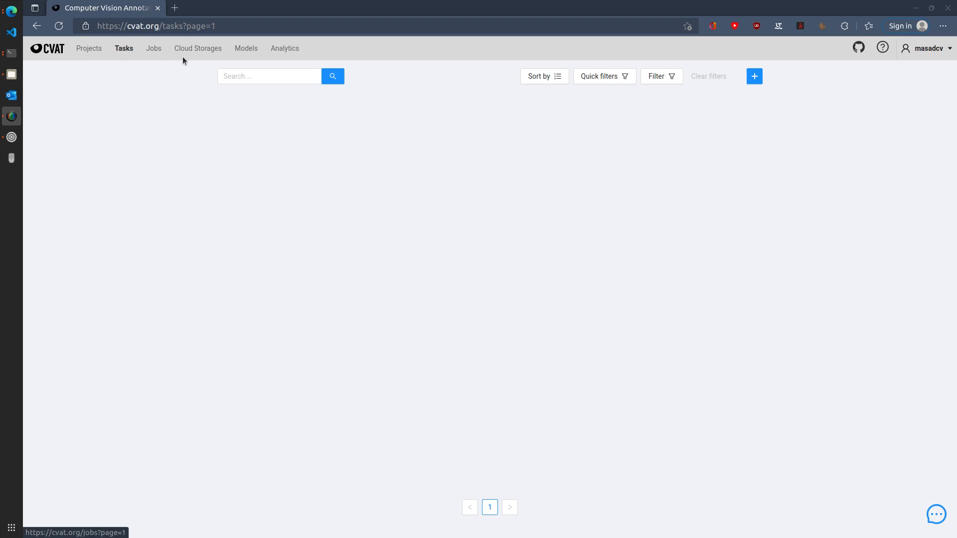
# Step: Start a new task from the Tasks page via Create a new task
pyautogui.click(268, 76)
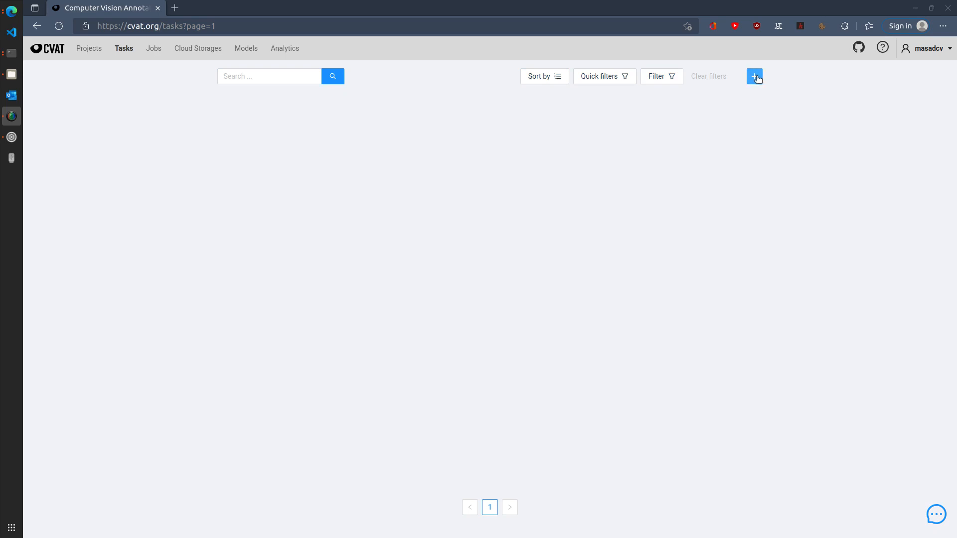
pyautogui.click(753, 75)
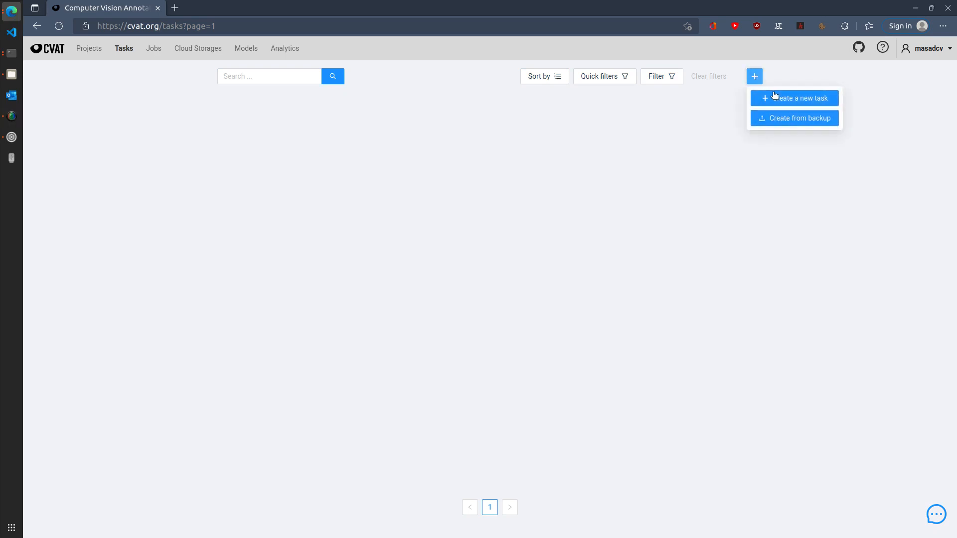
pyautogui.click(797, 97)
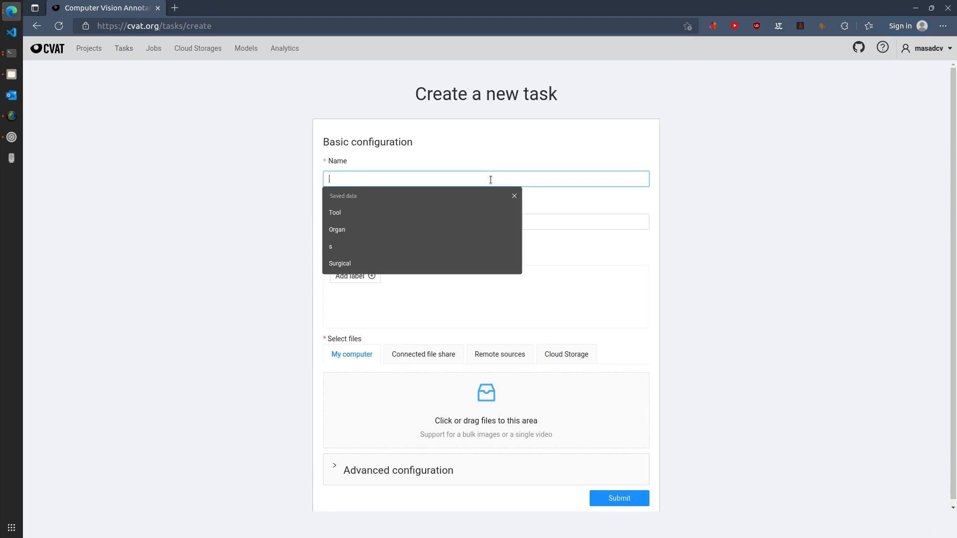
# Step: Name the task 'SurgicalImageAnnotation' using the saved Surgical entry plus Image and Annotation
pyautogui.write('S')
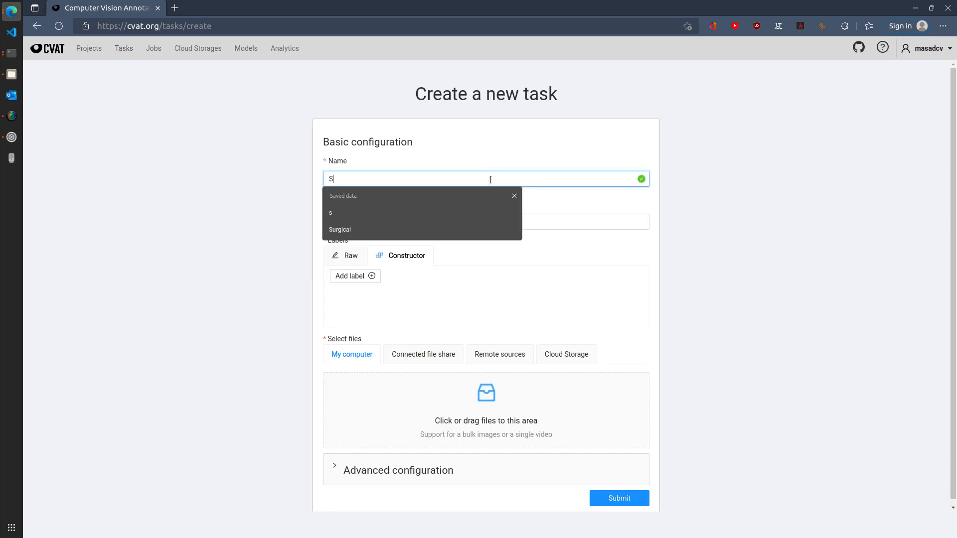
pyautogui.click(339, 229)
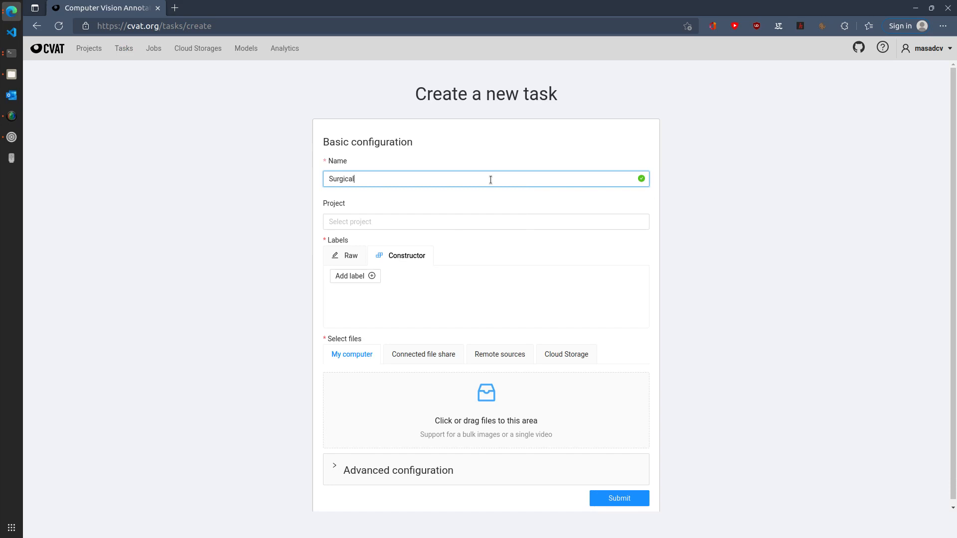
pyautogui.write('Image')
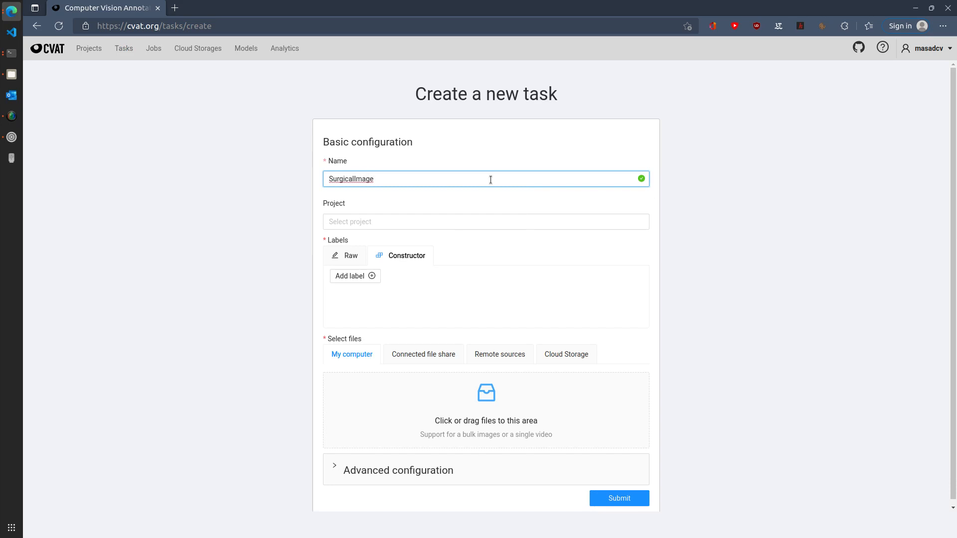
pyautogui.write('Annotation')
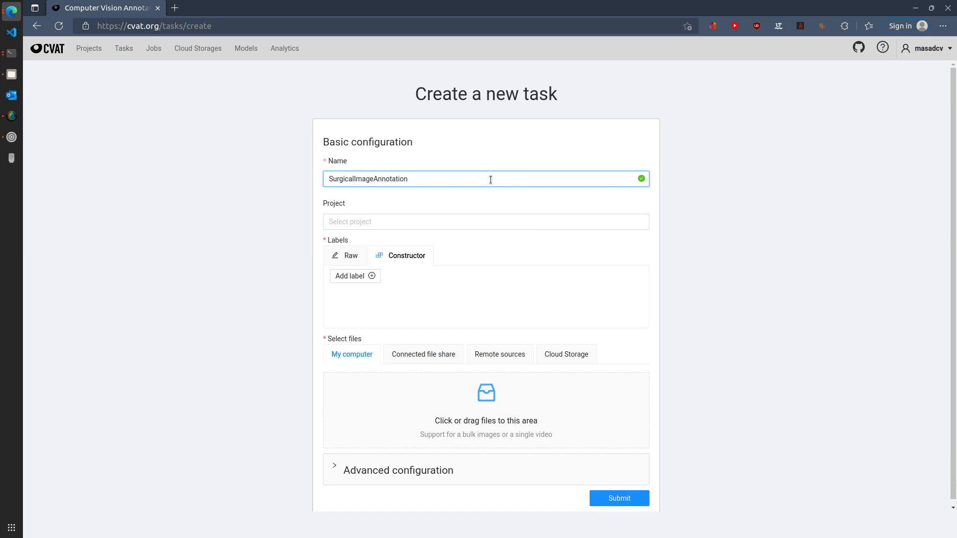
pyautogui.click(464, 221)
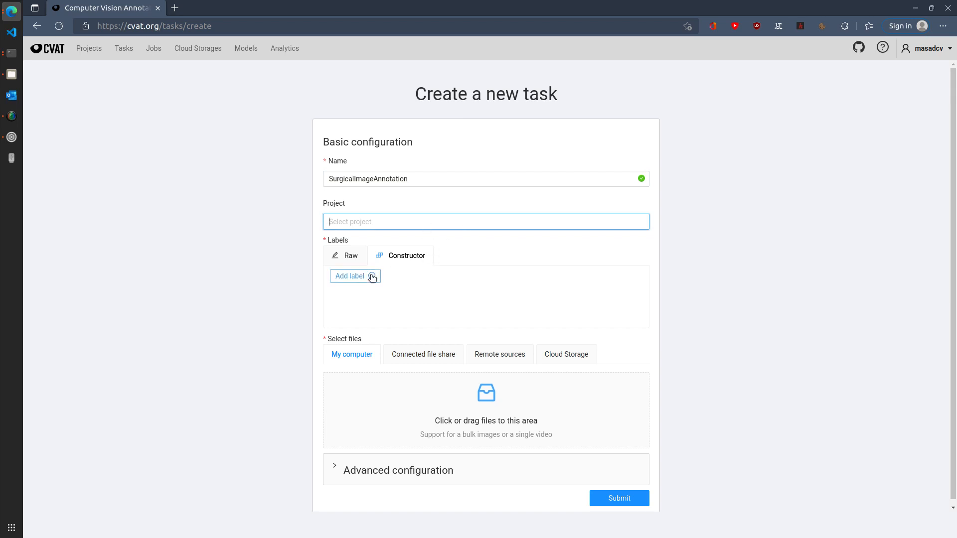
# Step: Define a Tool label, then begin a second label Organ
pyautogui.click(349, 276)
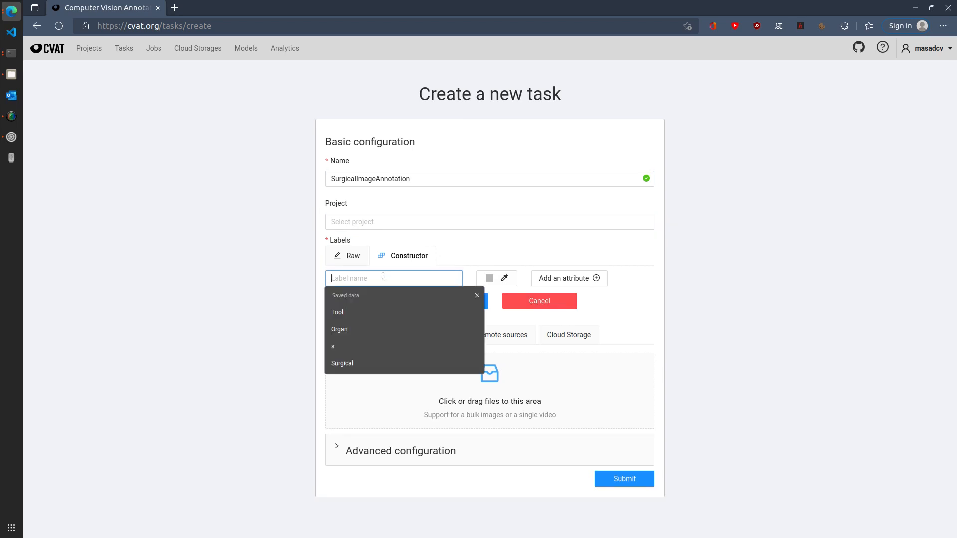
pyautogui.write('Tool')
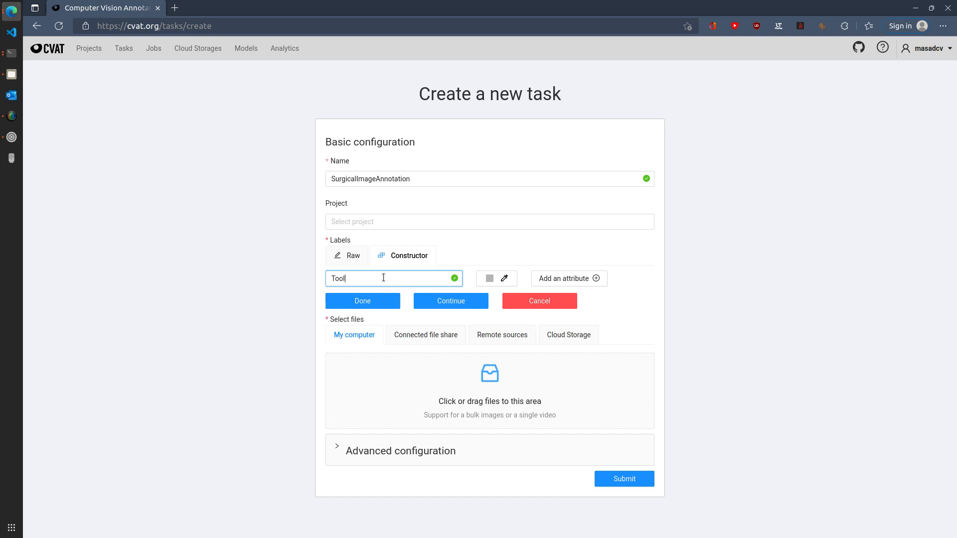
pyautogui.moveTo(397, 328)
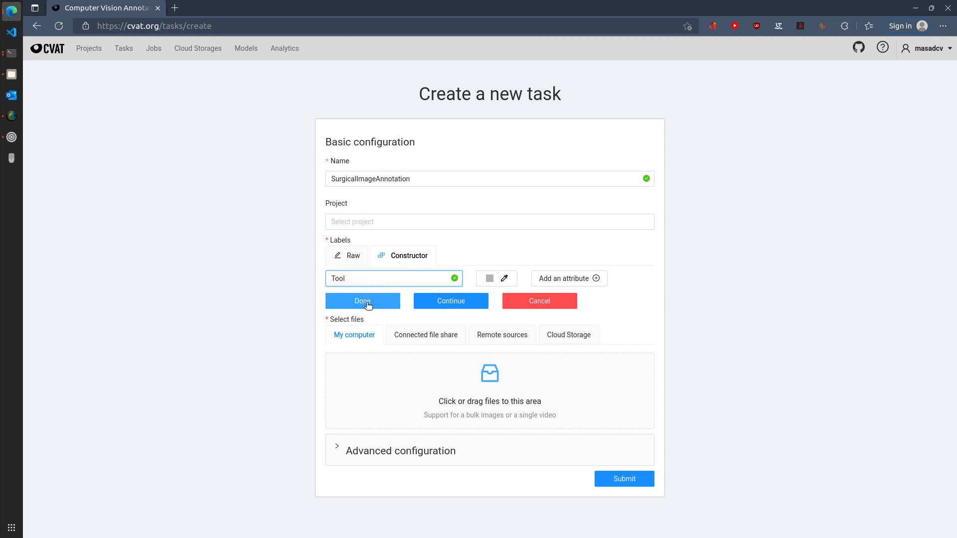
pyautogui.click(361, 301)
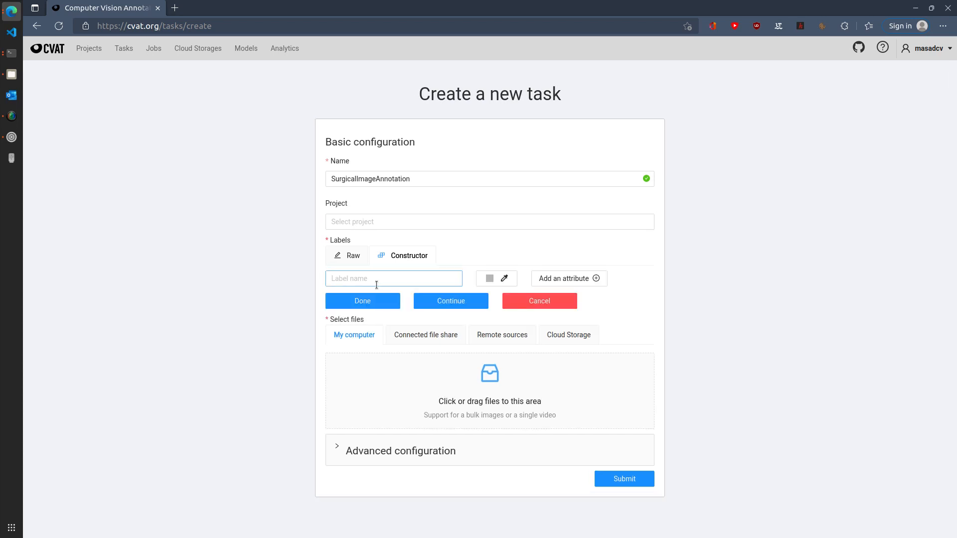
pyautogui.write('Org')
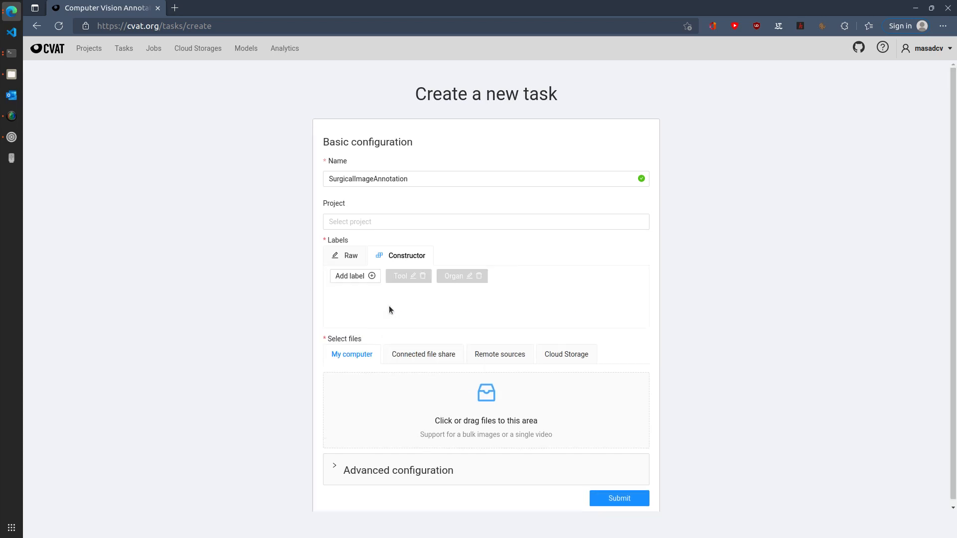
pyautogui.moveTo(303, 292)
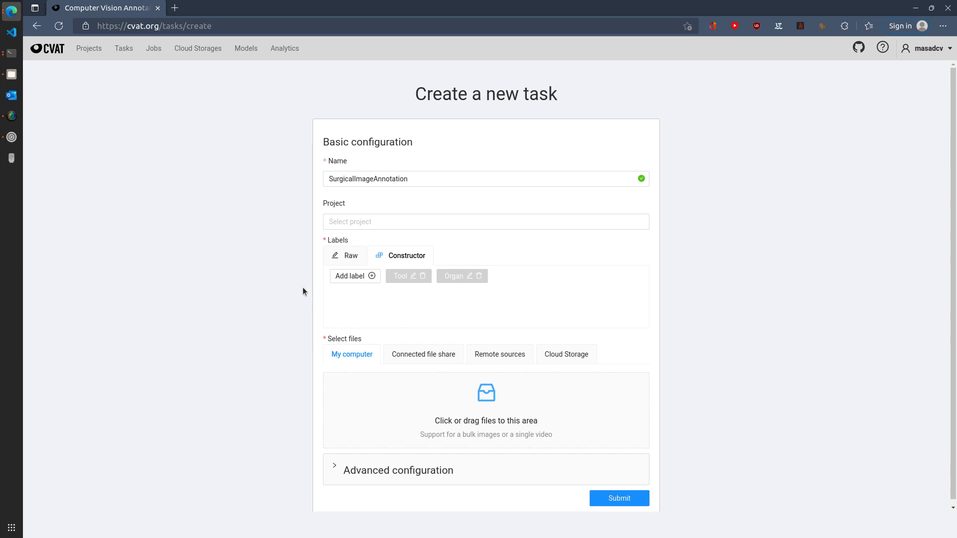
pyautogui.moveTo(457, 442)
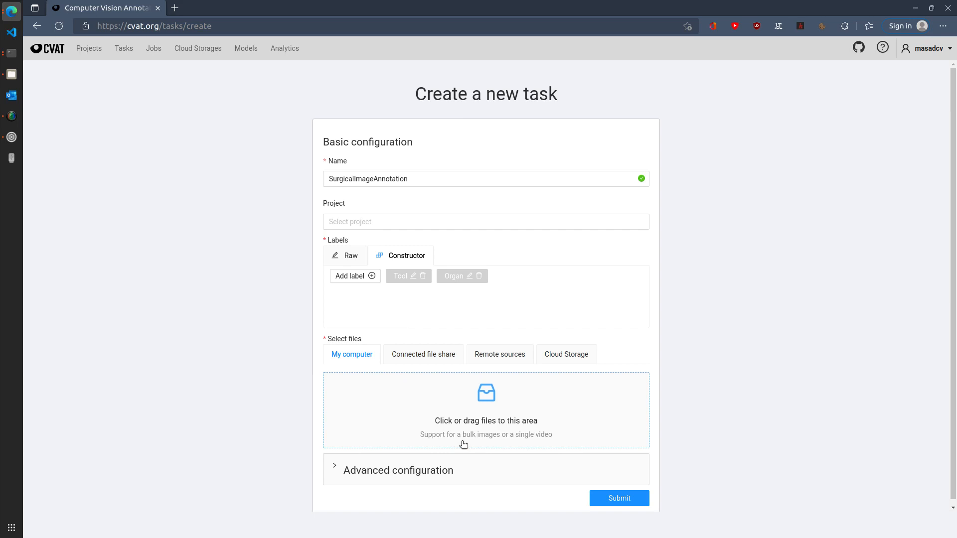
pyautogui.moveTo(473, 439)
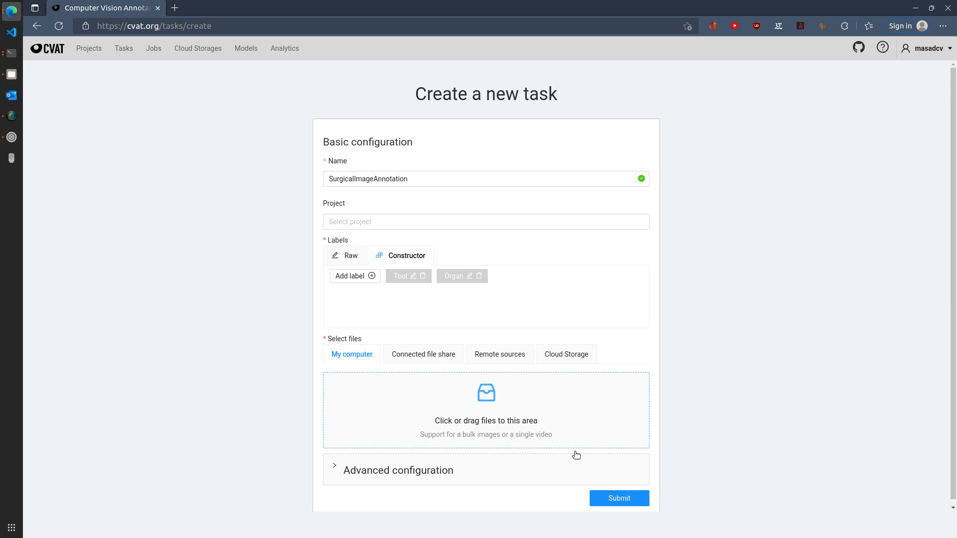
pyautogui.moveTo(10, 73)
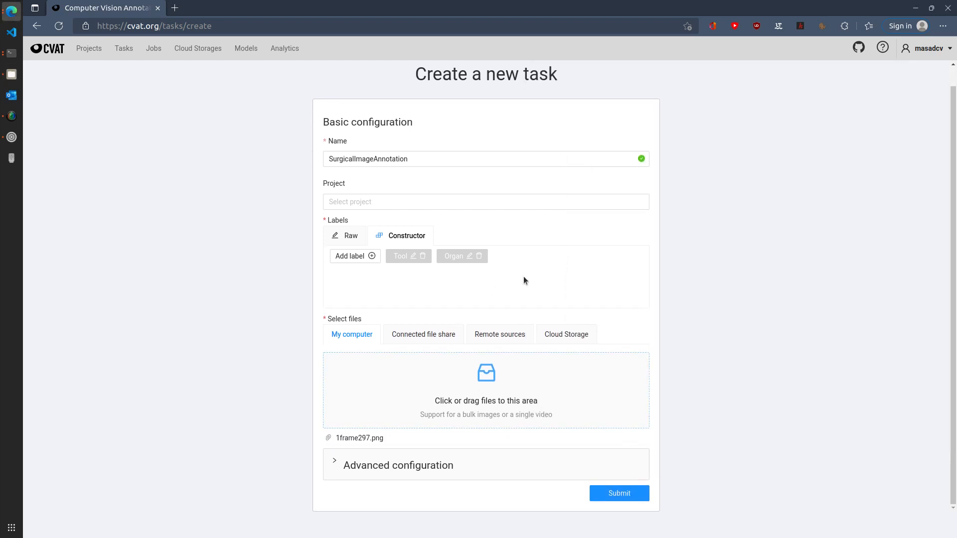
pyautogui.moveTo(443, 487)
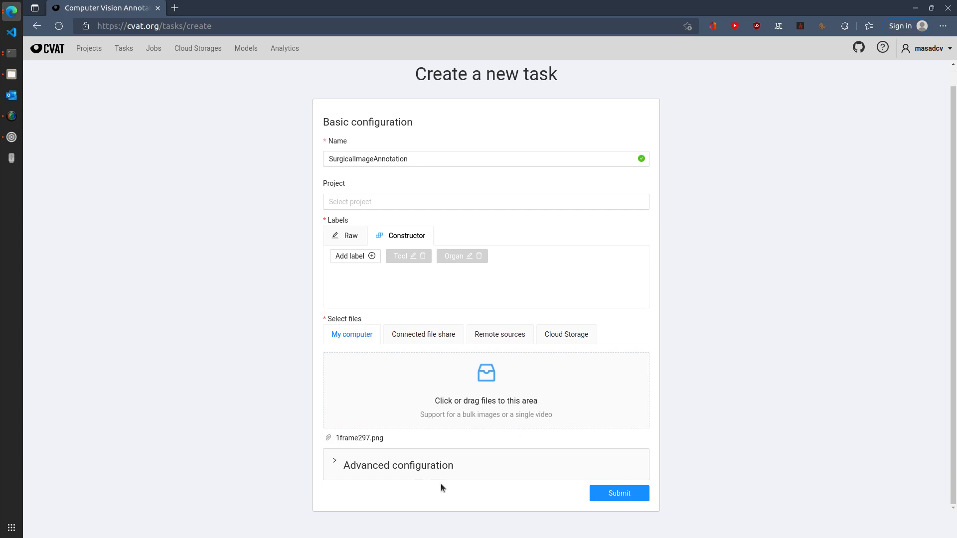
pyautogui.moveTo(646, 502)
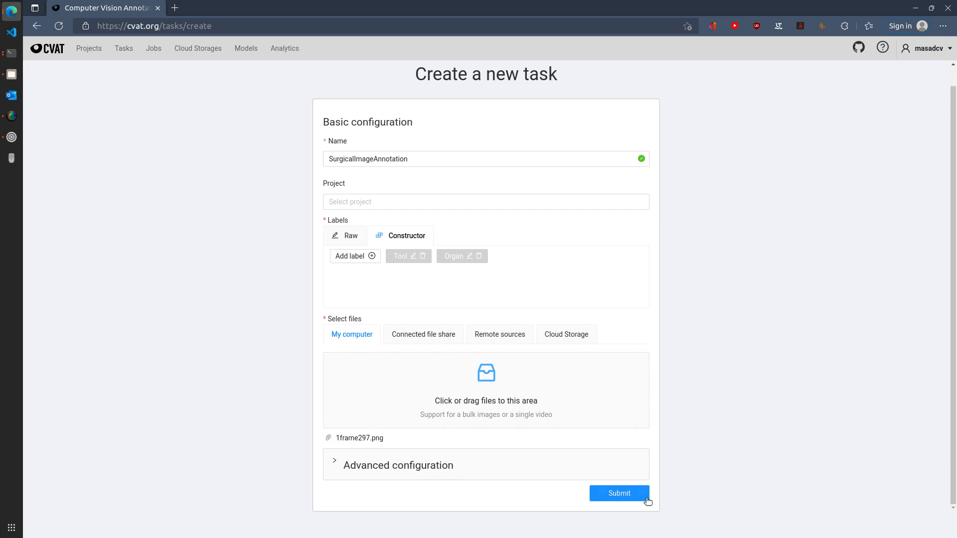
# Step: Submit the form to create the task with image 1frame297.png uploaded
pyautogui.click(618, 493)
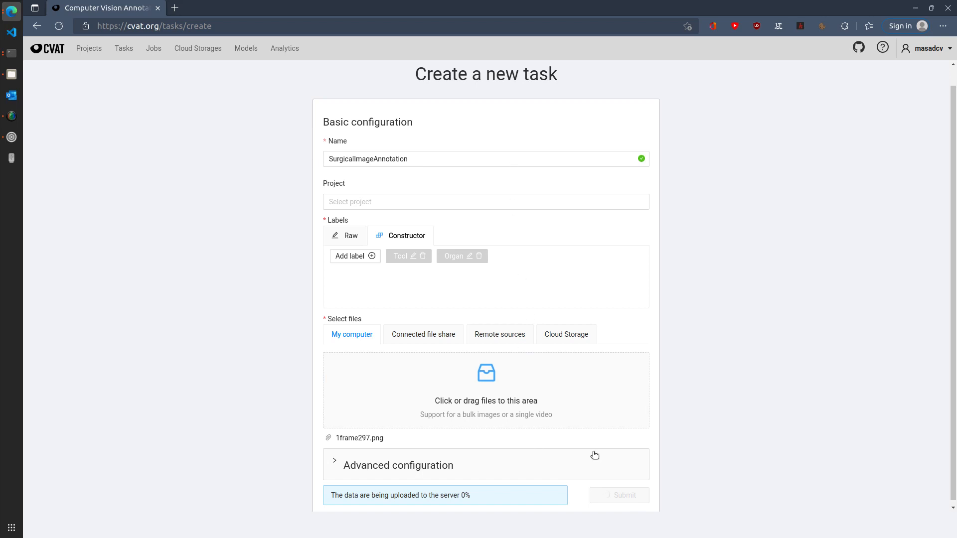
pyautogui.click(617, 496)
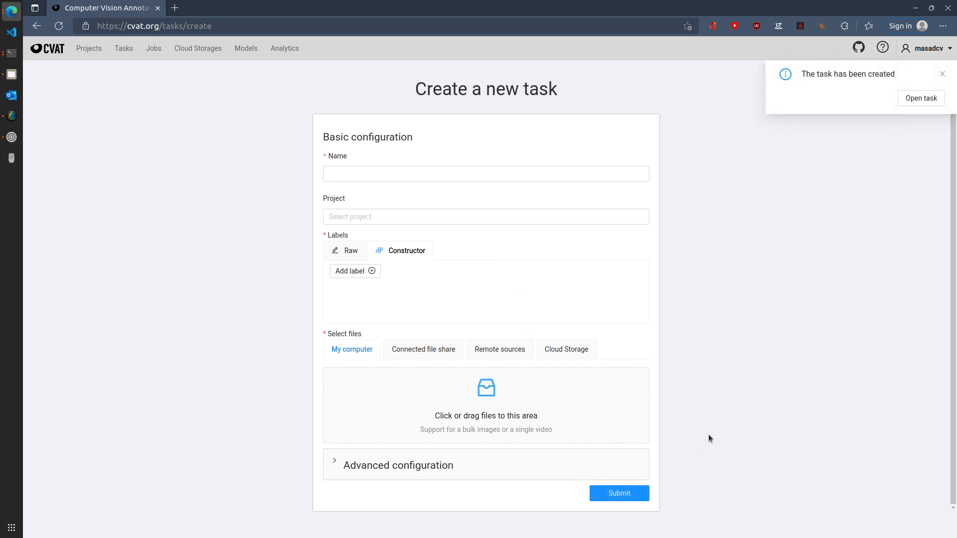
# Step: Go from the creation notice to the task page and into its single job
pyautogui.click(920, 99)
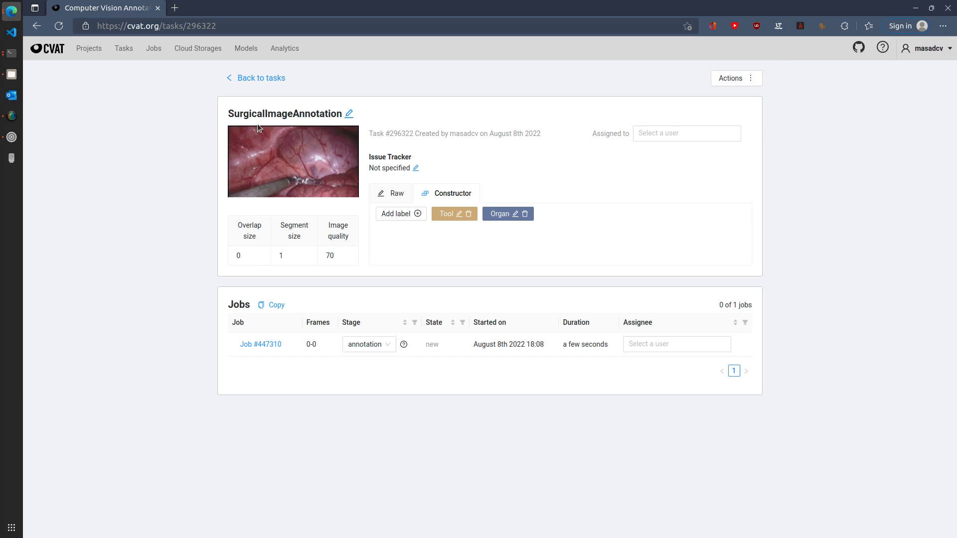
pyautogui.moveTo(444, 235)
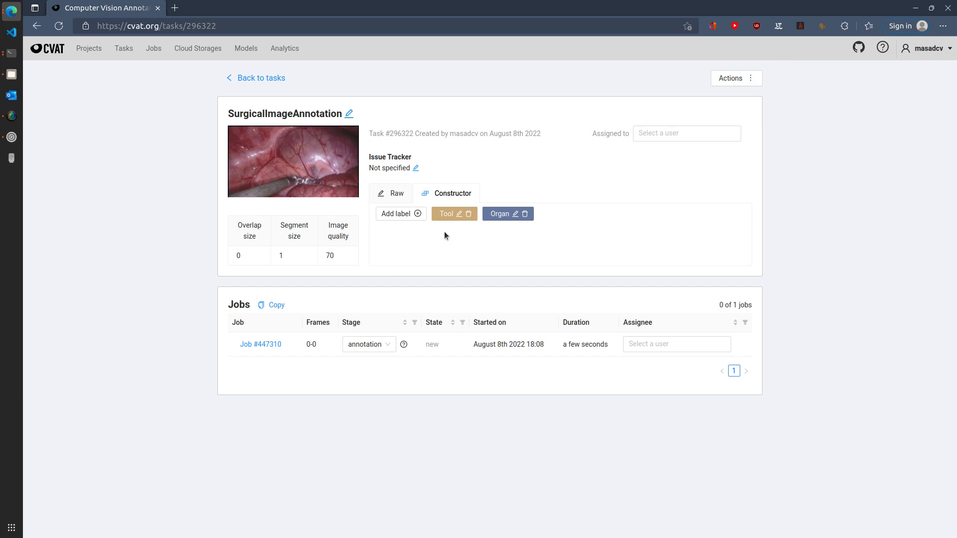
pyautogui.moveTo(455, 228)
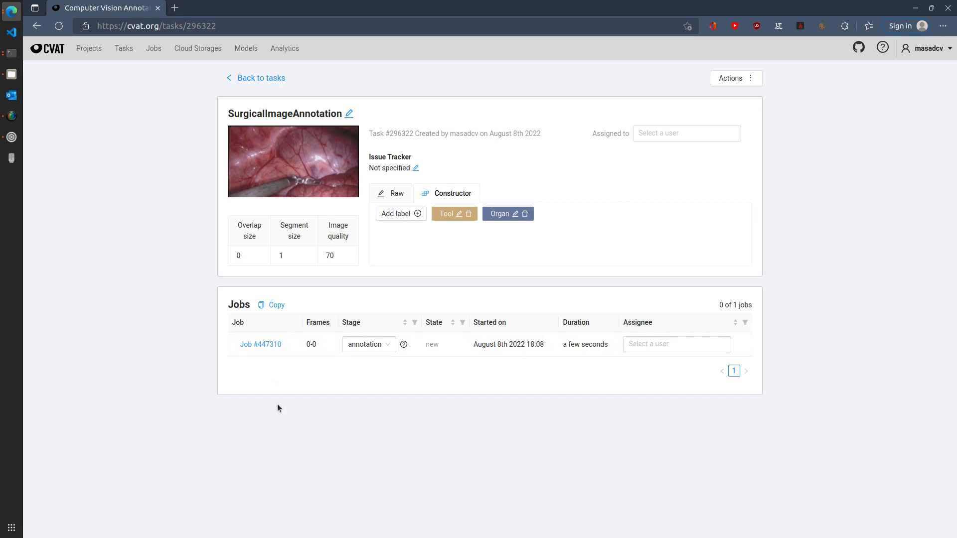
pyautogui.moveTo(260, 344)
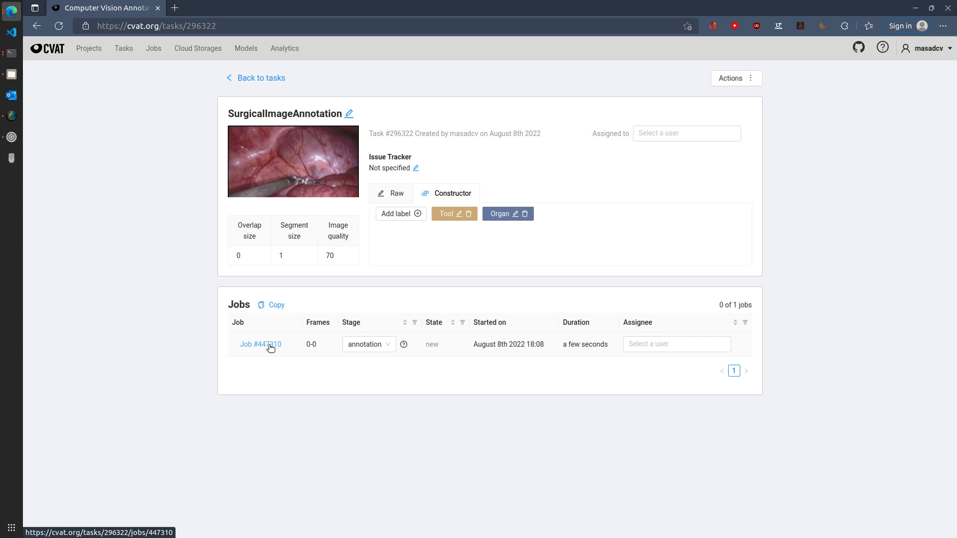
pyautogui.click(260, 344)
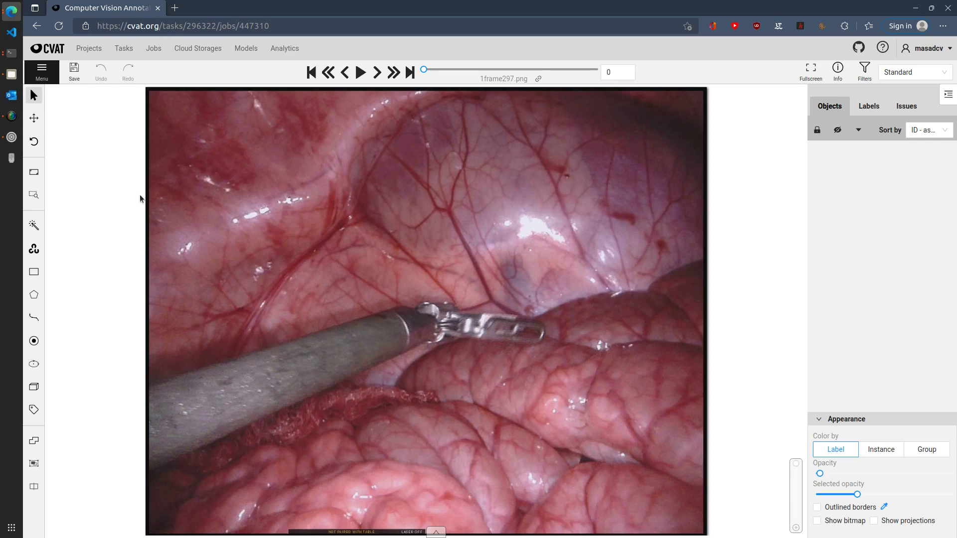
pyautogui.moveTo(46, 96)
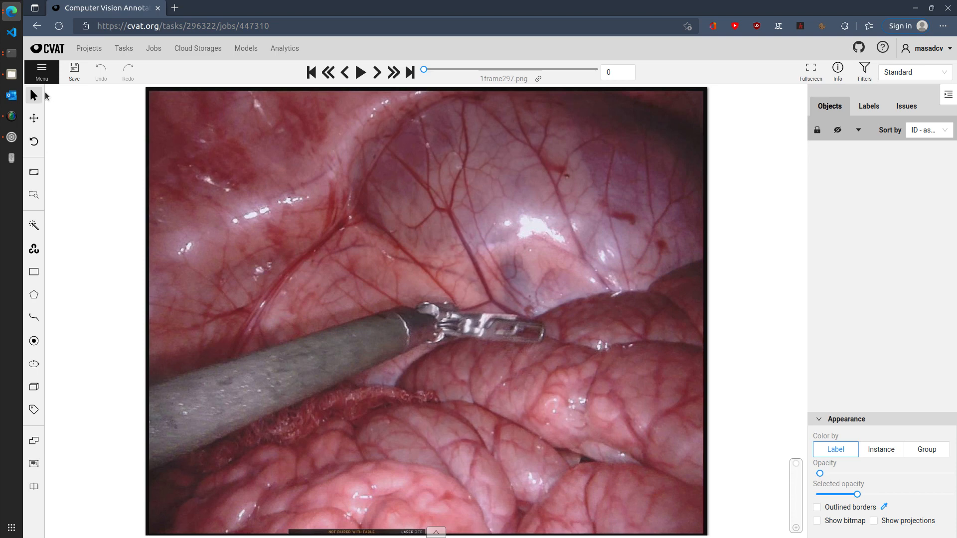
pyautogui.moveTo(44, 505)
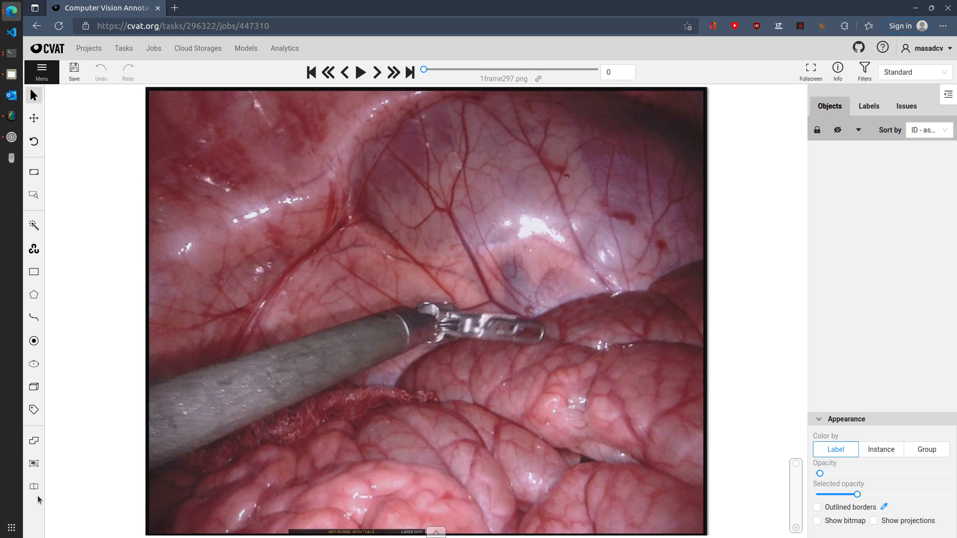
pyautogui.moveTo(61, 469)
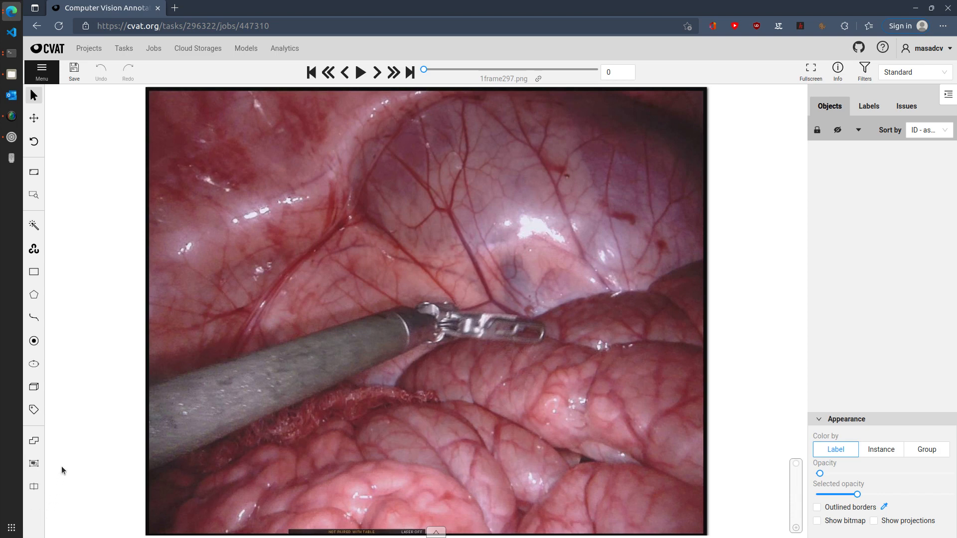
pyautogui.moveTo(74, 68)
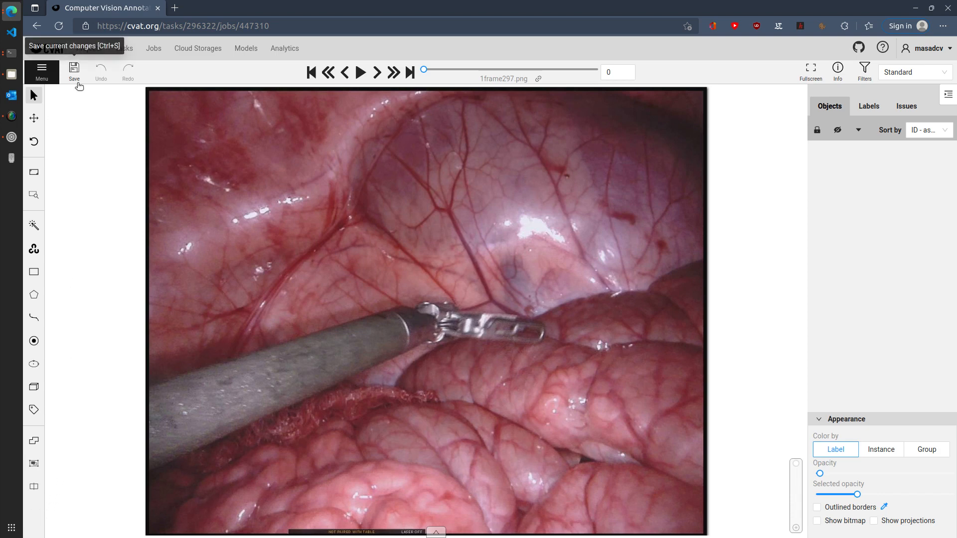
pyautogui.moveTo(123, 84)
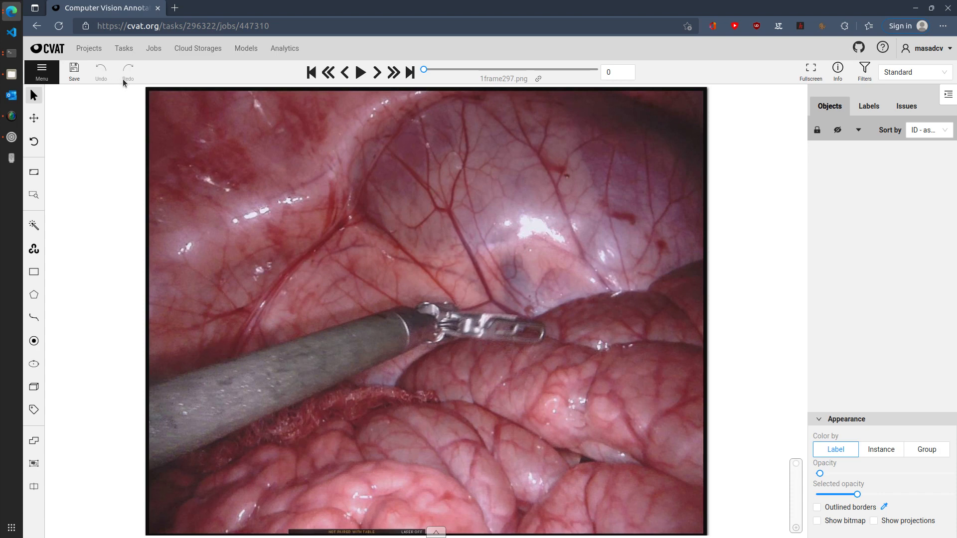
pyautogui.moveTo(260, 70)
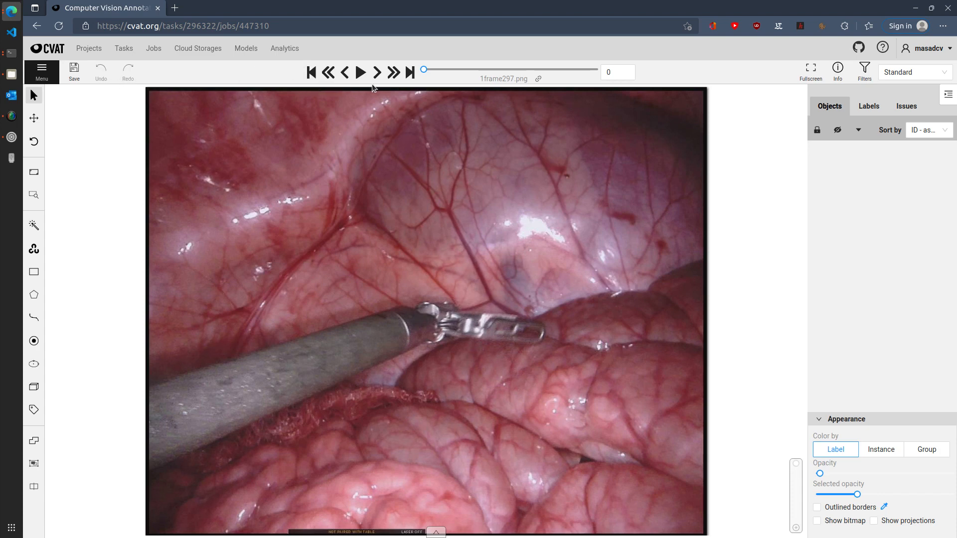
pyautogui.moveTo(626, 63)
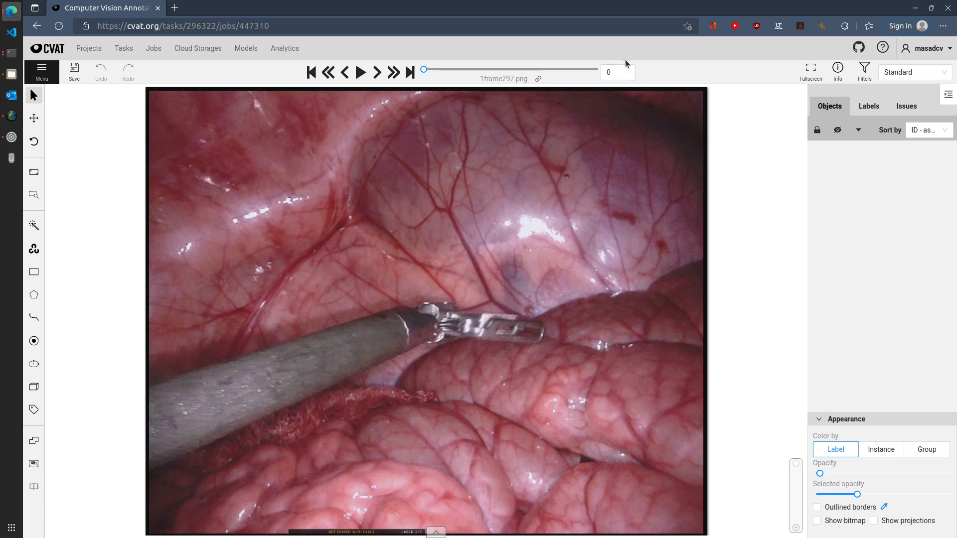
pyautogui.moveTo(368, 61)
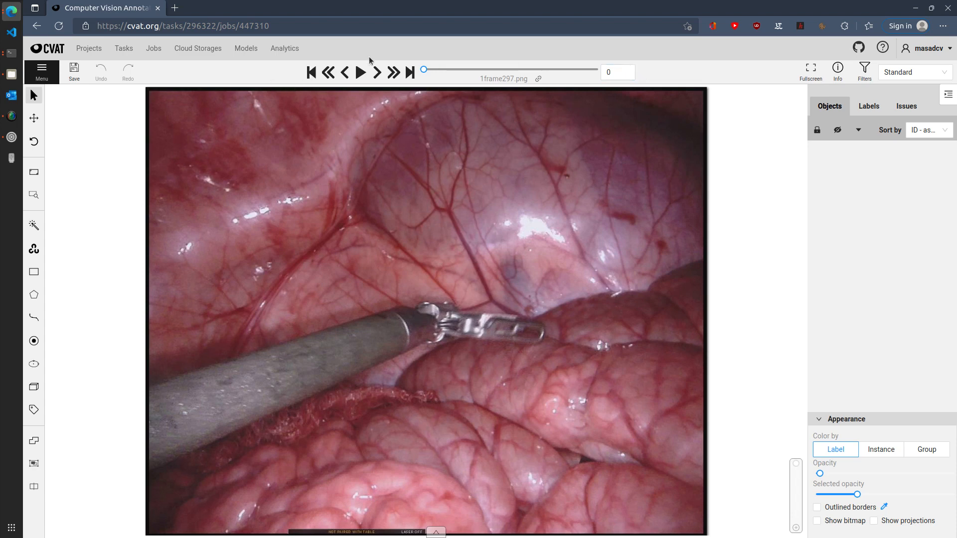
pyautogui.moveTo(378, 72)
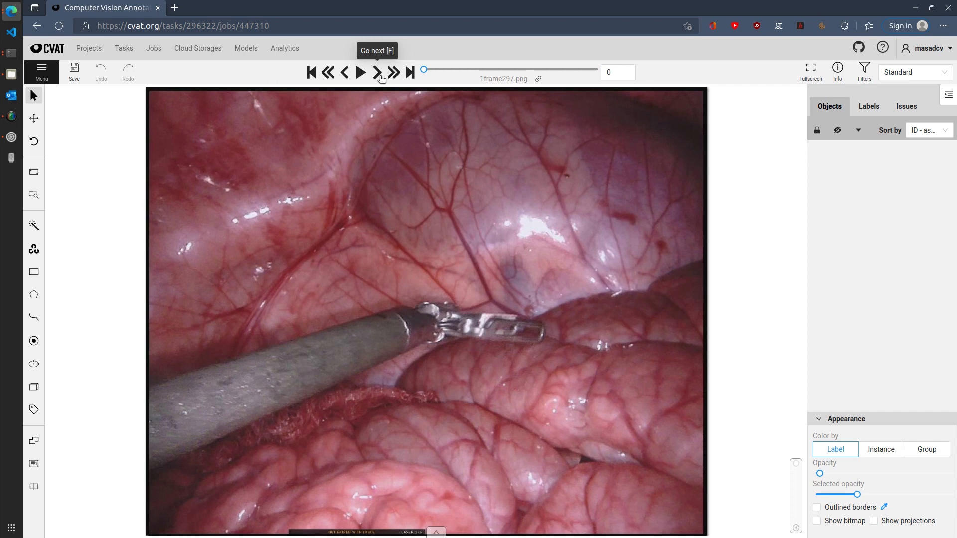
pyautogui.moveTo(425, 75)
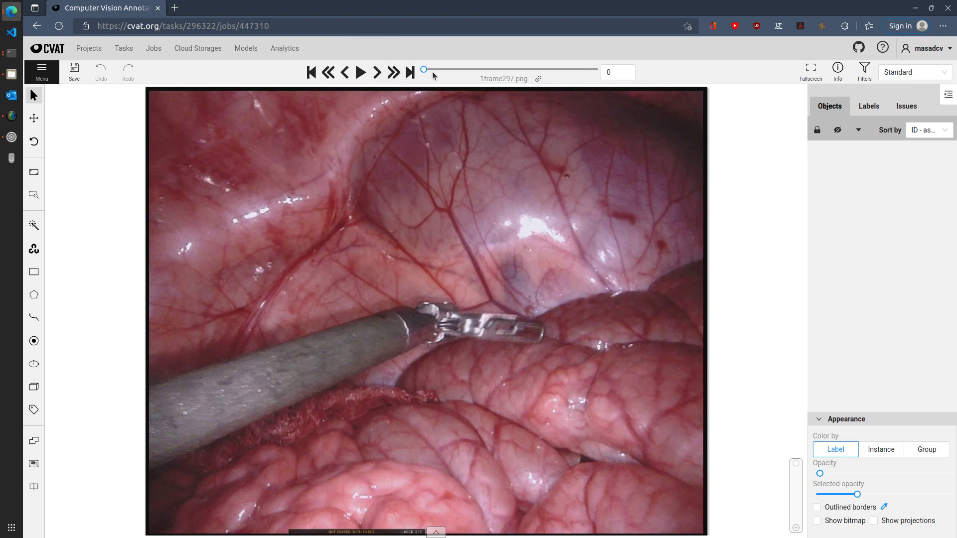
pyautogui.moveTo(796, 117)
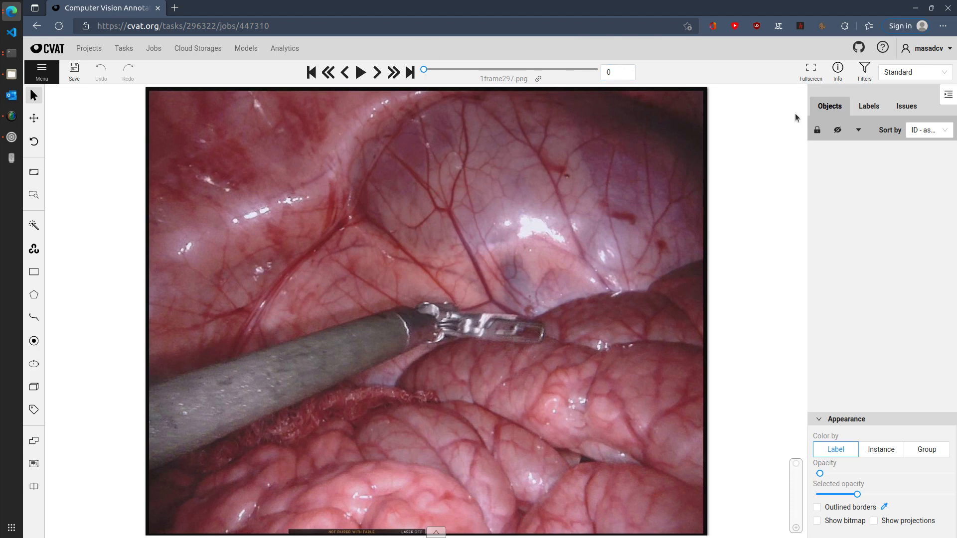
pyautogui.moveTo(818, 381)
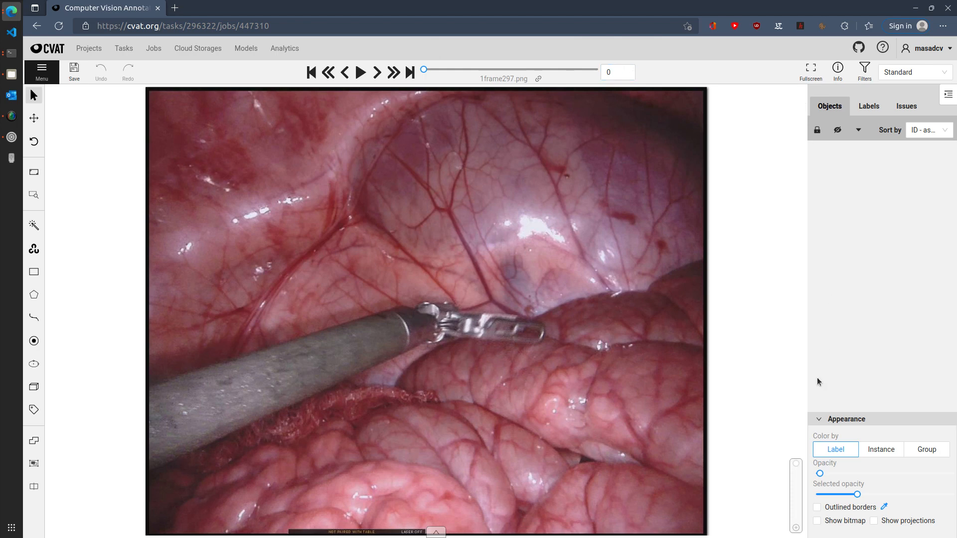
pyautogui.moveTo(862, 179)
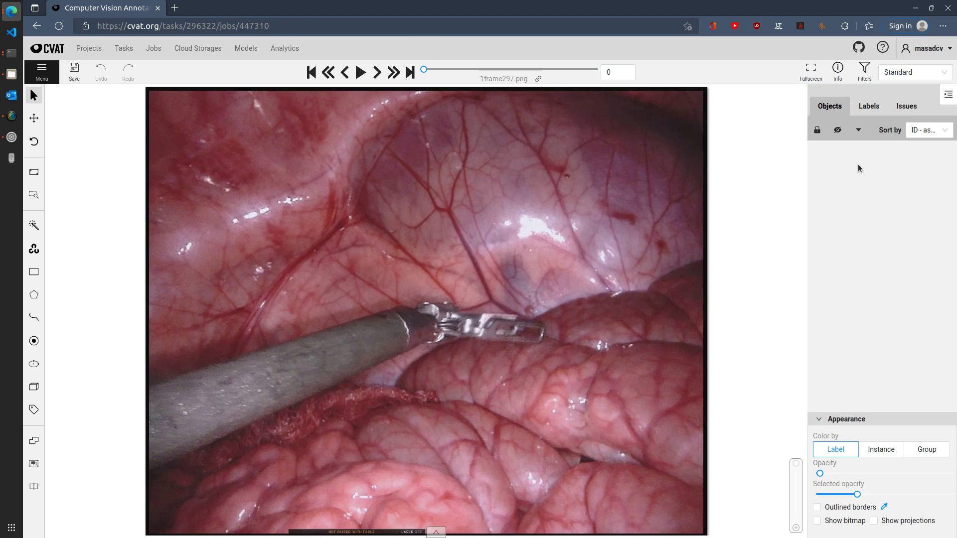
pyautogui.moveTo(373, 348)
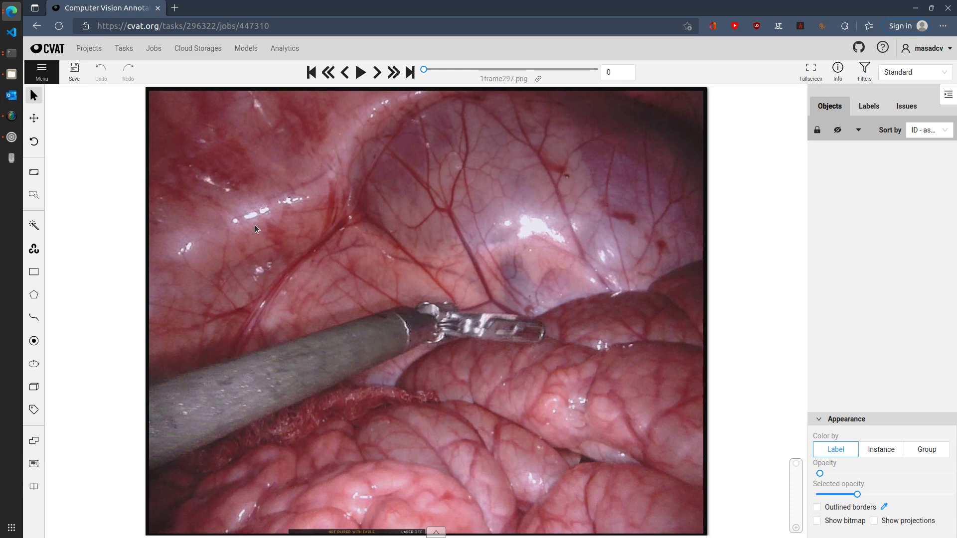
pyautogui.moveTo(96, 135)
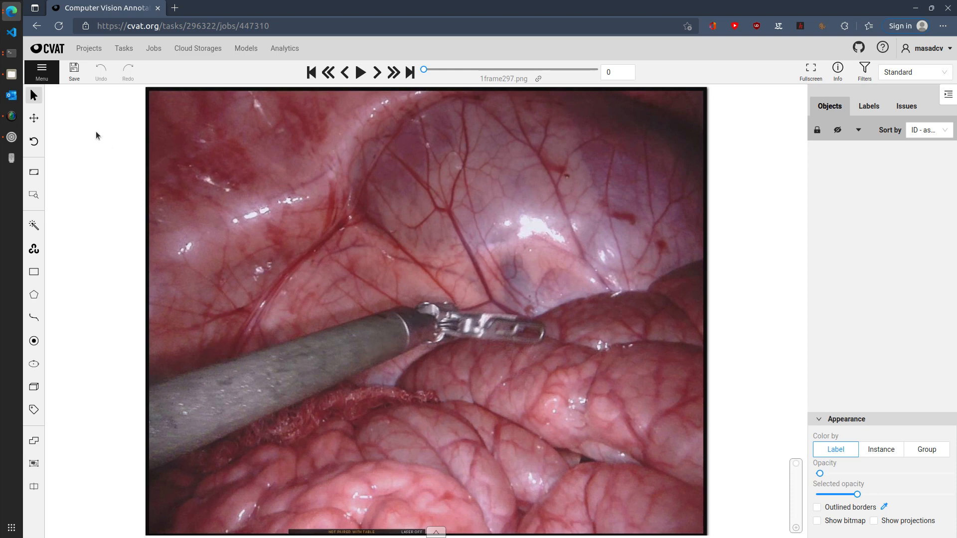
pyautogui.moveTo(57, 104)
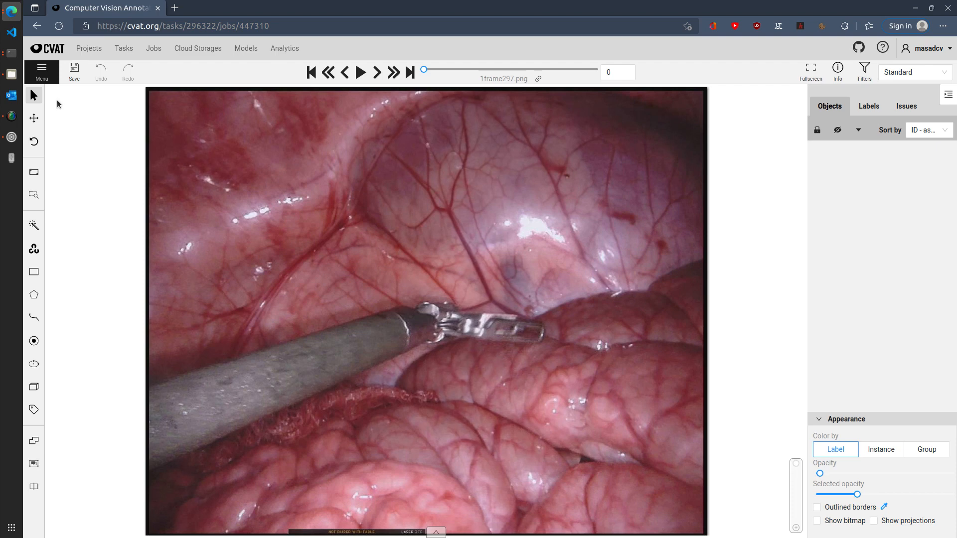
pyautogui.moveTo(66, 199)
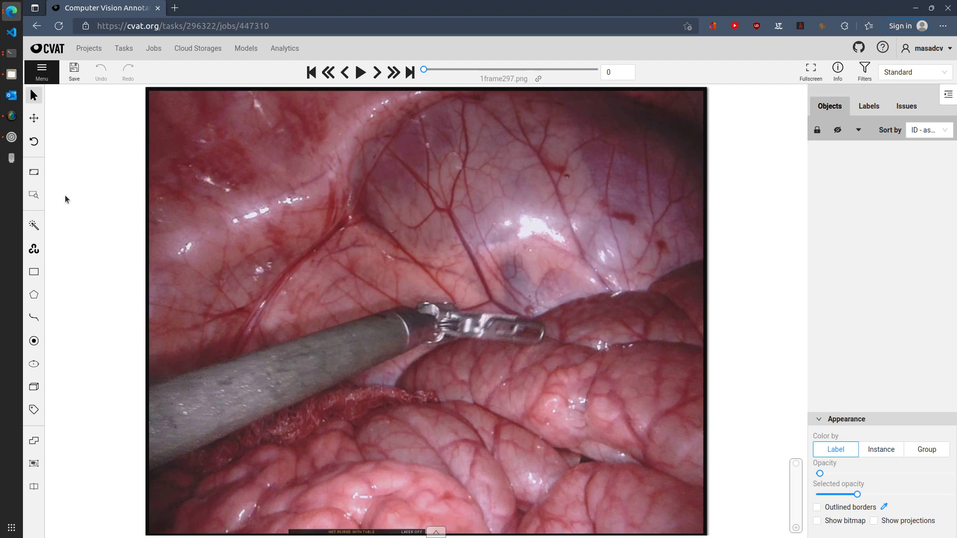
pyautogui.moveTo(57, 154)
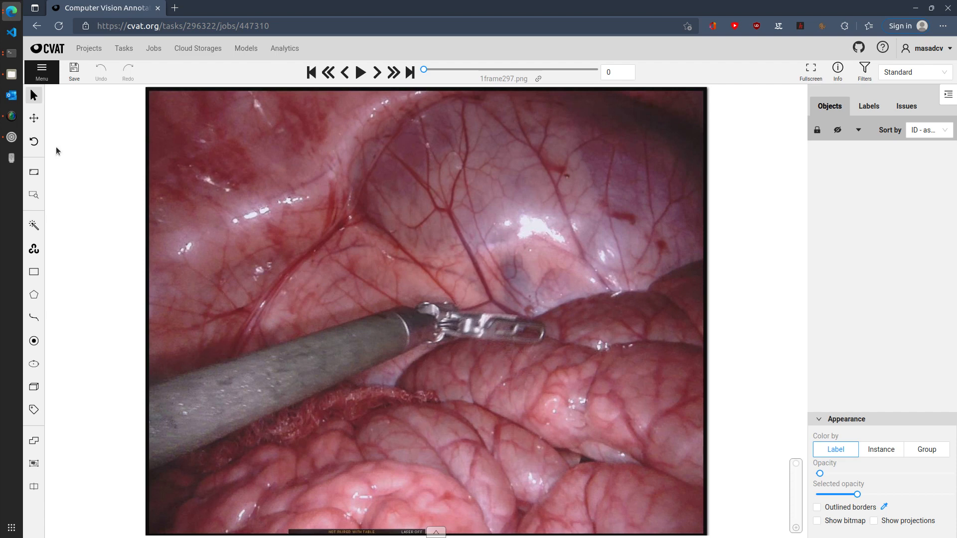
pyautogui.moveTo(34, 118)
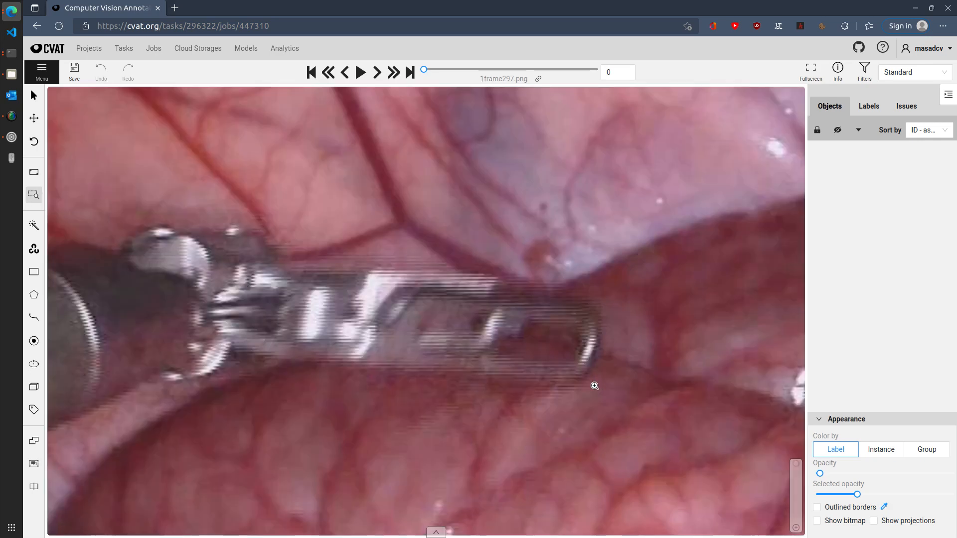
pyautogui.moveTo(599, 354)
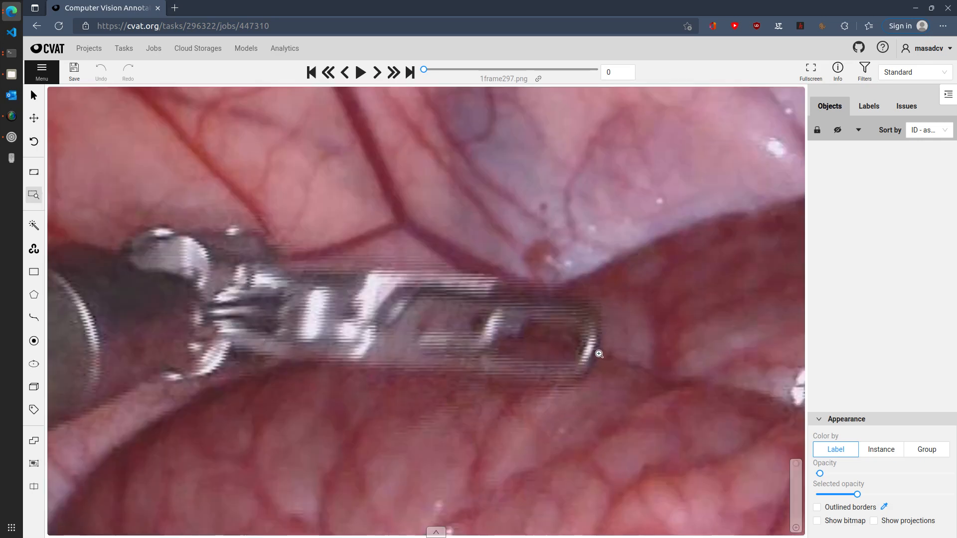
pyautogui.moveTo(467, 328)
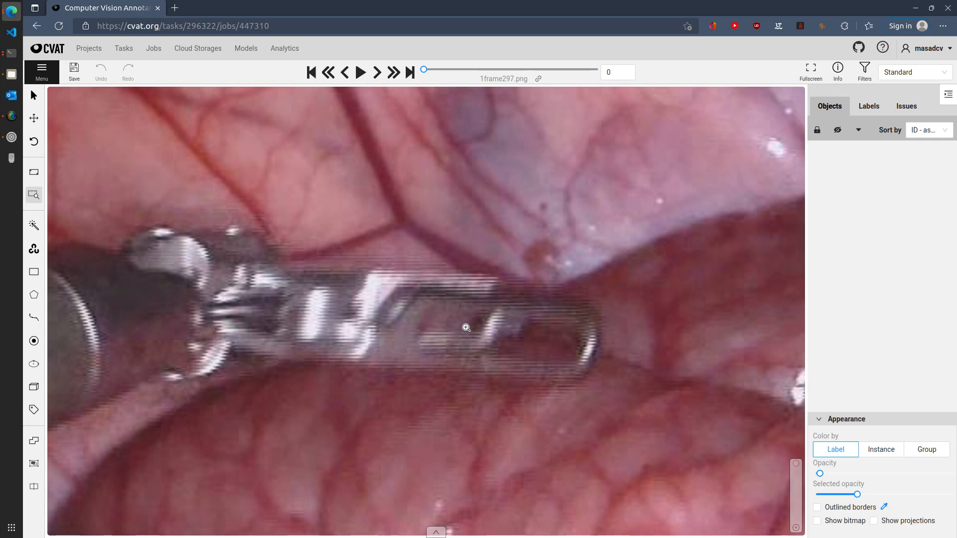
pyautogui.moveTo(363, 269)
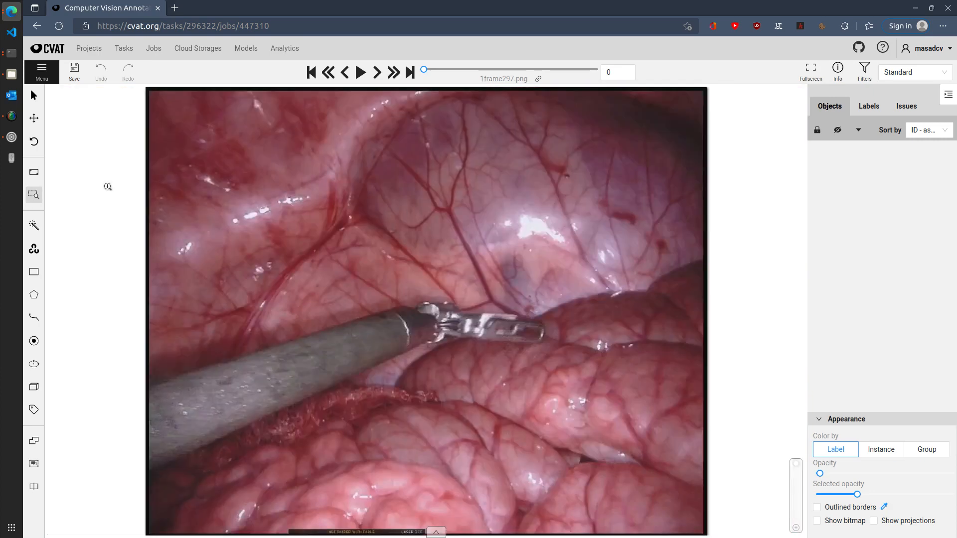
pyautogui.moveTo(34, 173)
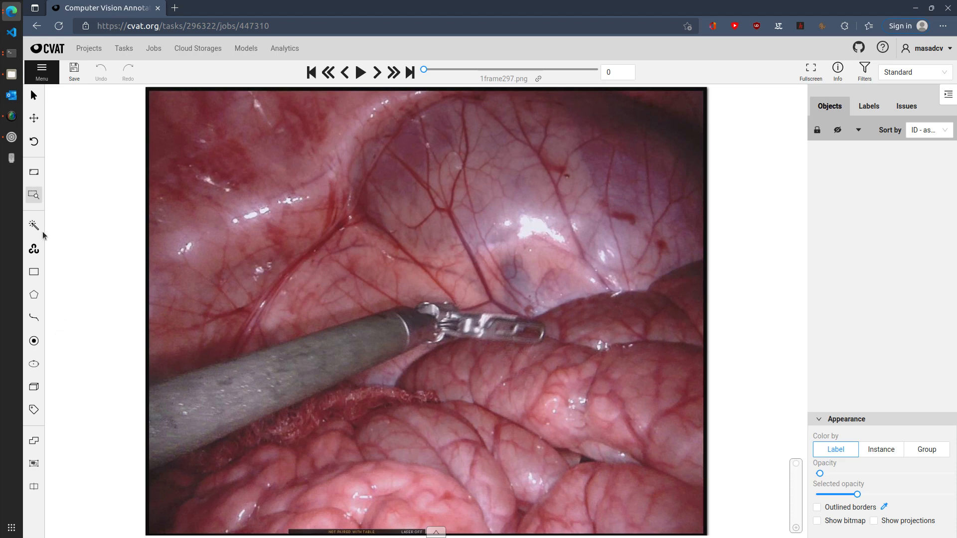
# Step: Set up a new rectangle shape with the Organ label for the forceps tip
pyautogui.click(34, 224)
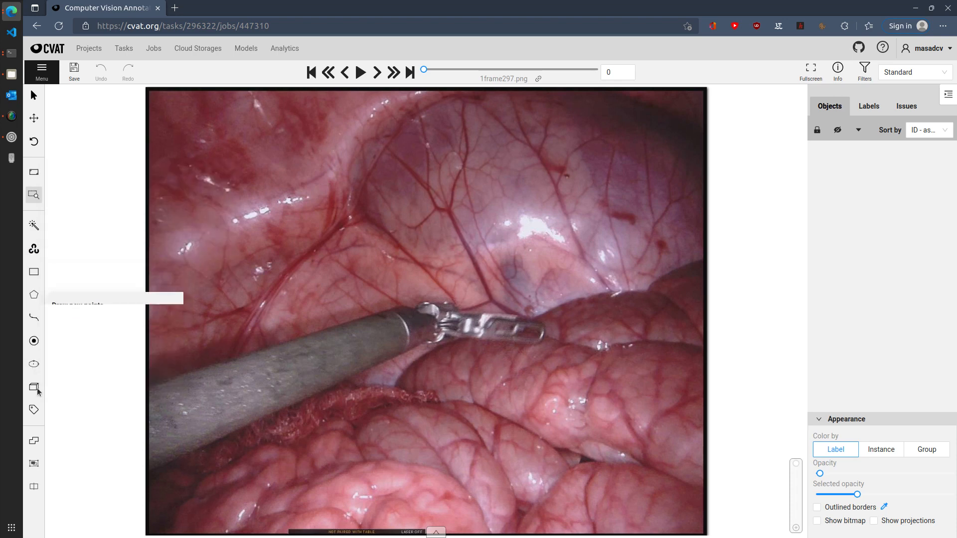
pyautogui.click(34, 409)
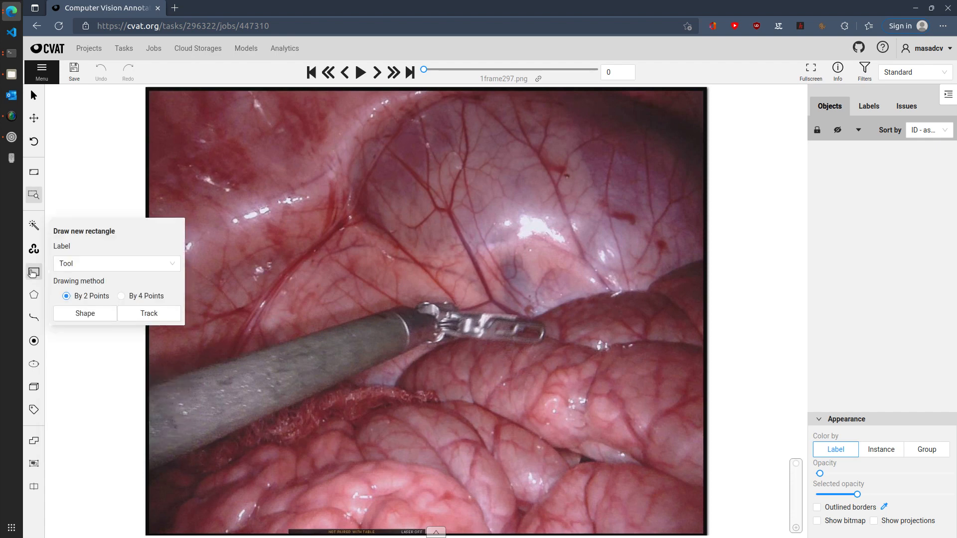
pyautogui.click(116, 263)
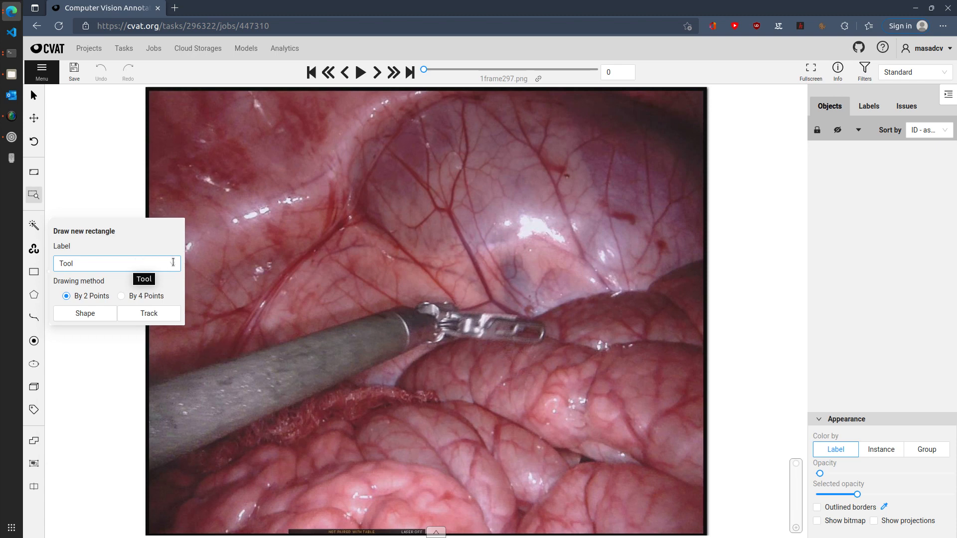
pyautogui.click(116, 263)
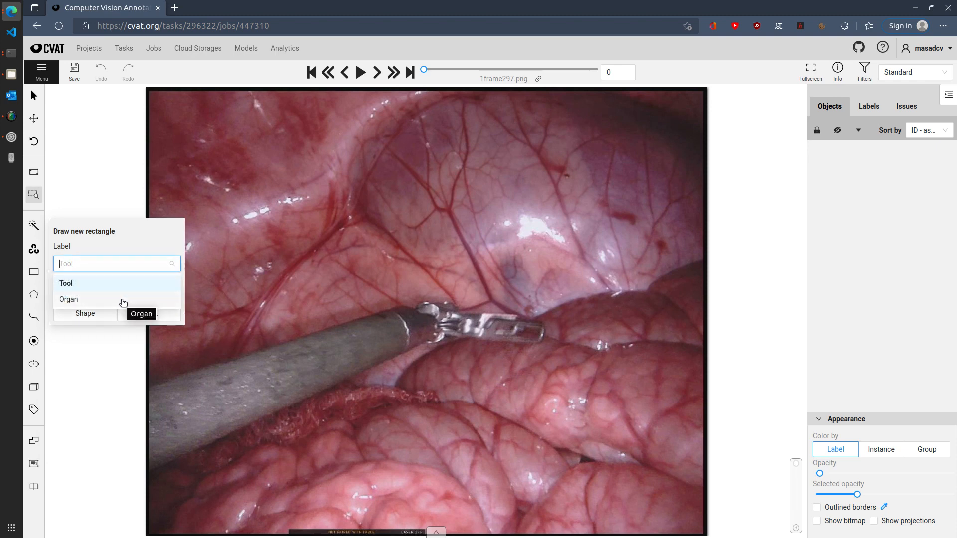
pyautogui.click(69, 300)
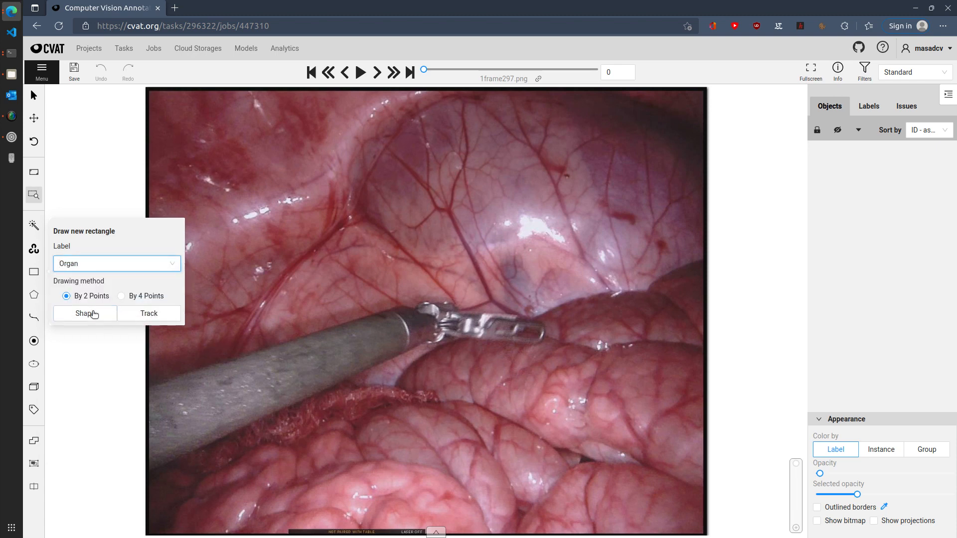
pyautogui.click(85, 313)
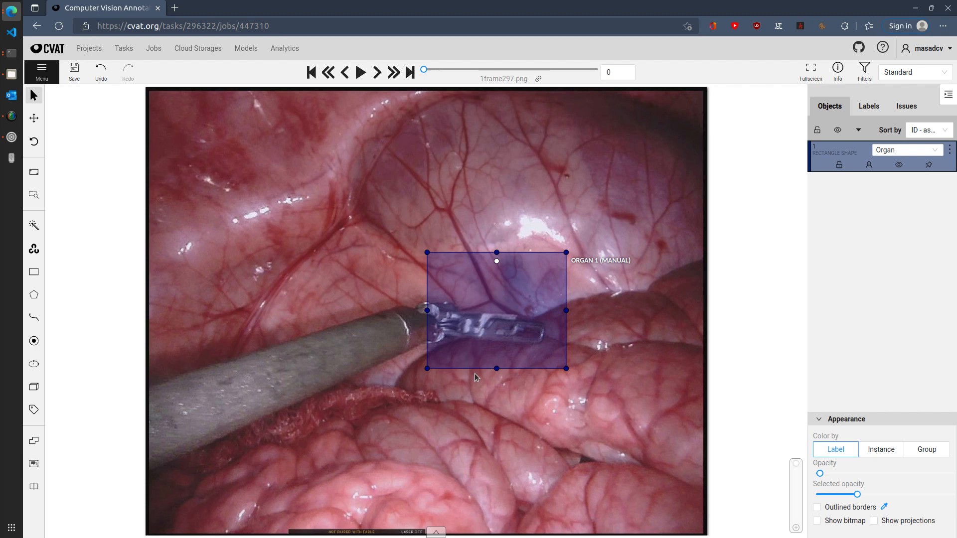
pyautogui.moveTo(69, 299)
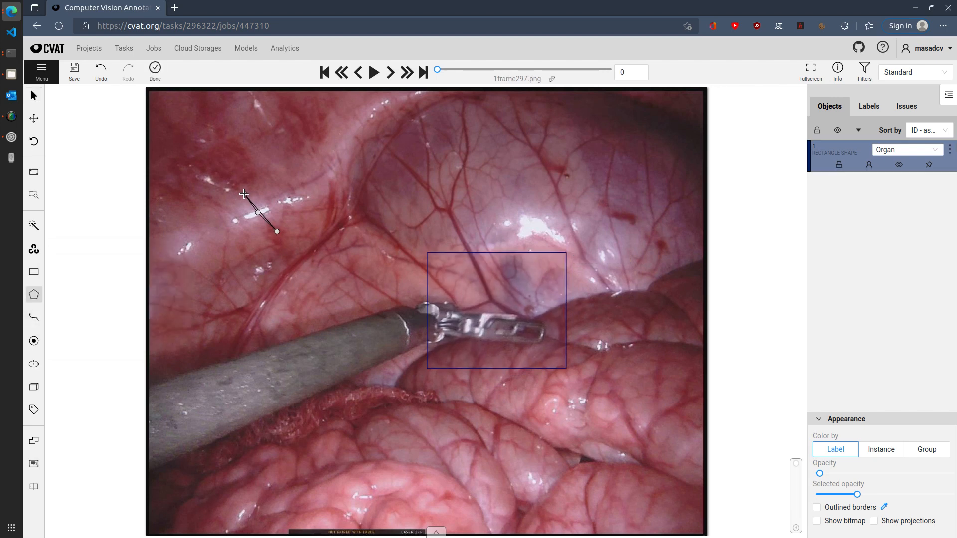
# Step: Add Tool-labelled polygon point, small ellipse and cuboid on the upper-left tissue
pyautogui.click(334, 178)
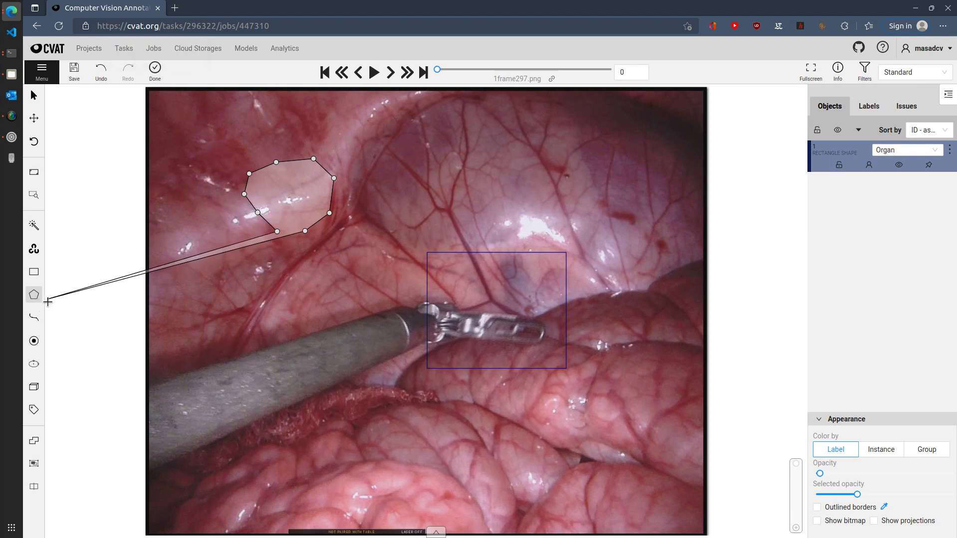
pyautogui.moveTo(222, 279)
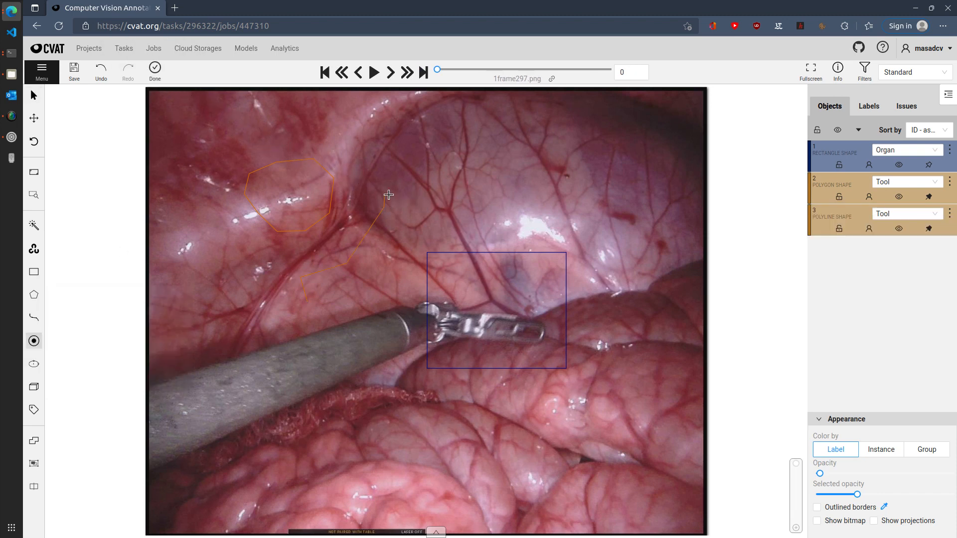
pyautogui.click(34, 341)
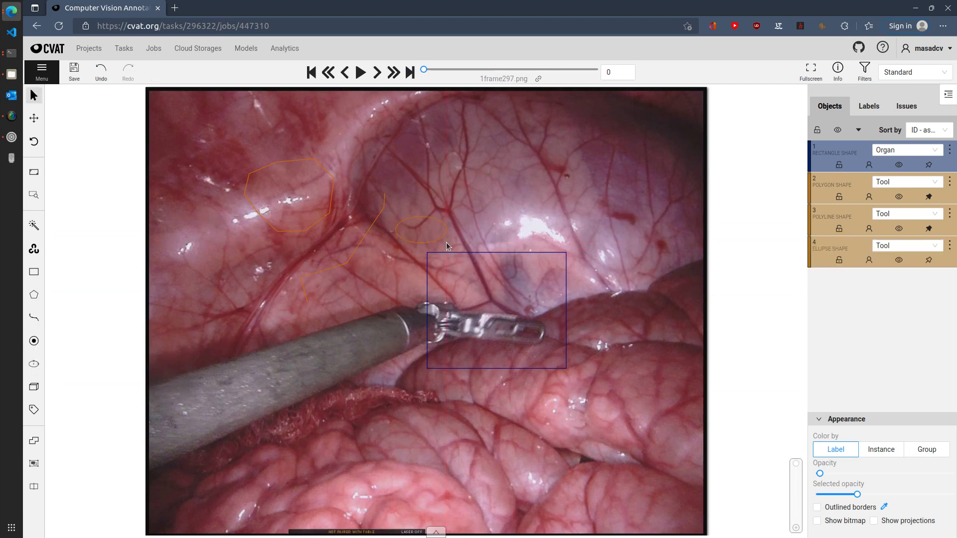
pyautogui.click(34, 387)
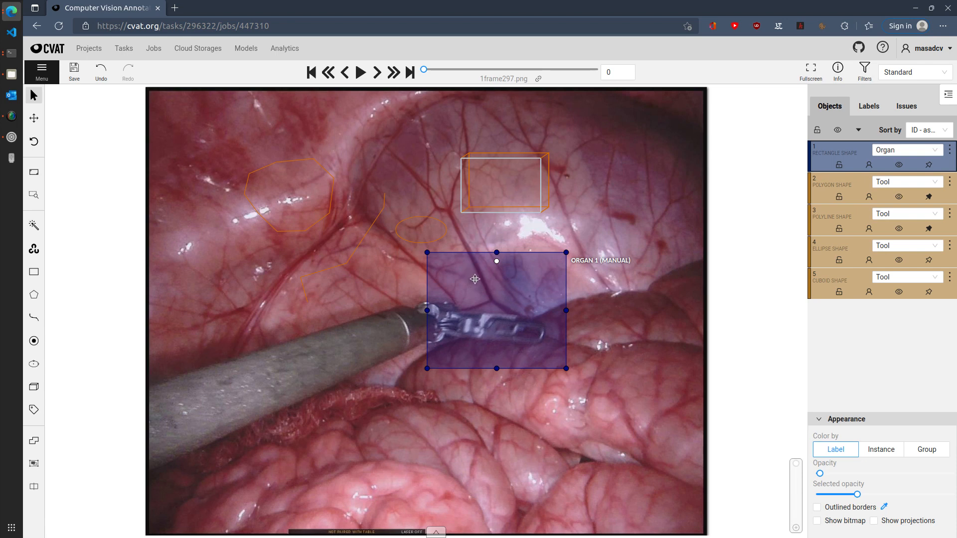
pyautogui.moveTo(495, 282)
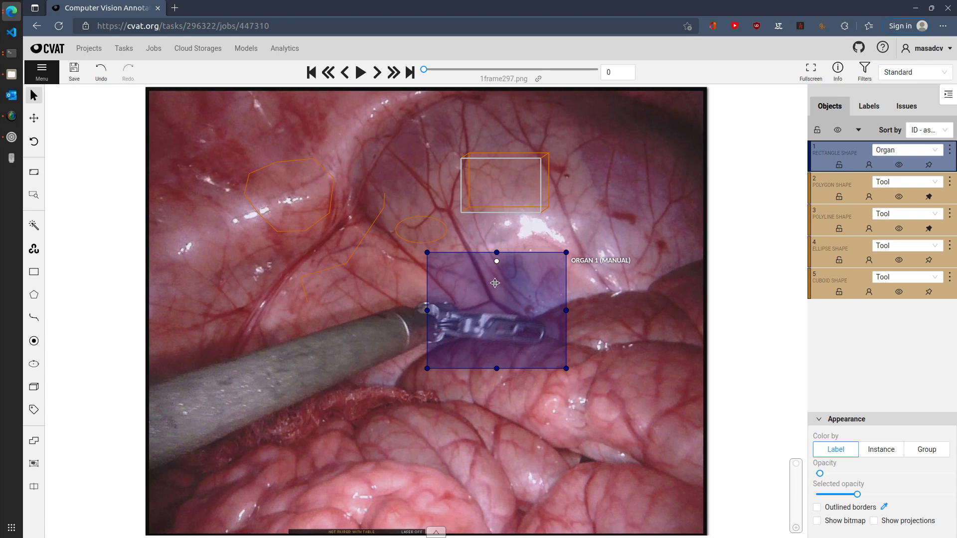
pyautogui.moveTo(437, 399)
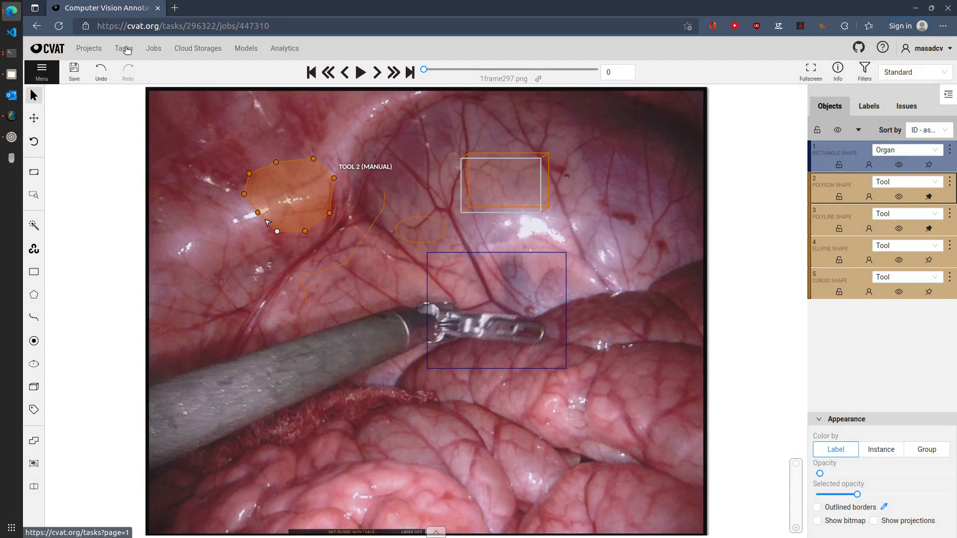
pyautogui.click(123, 48)
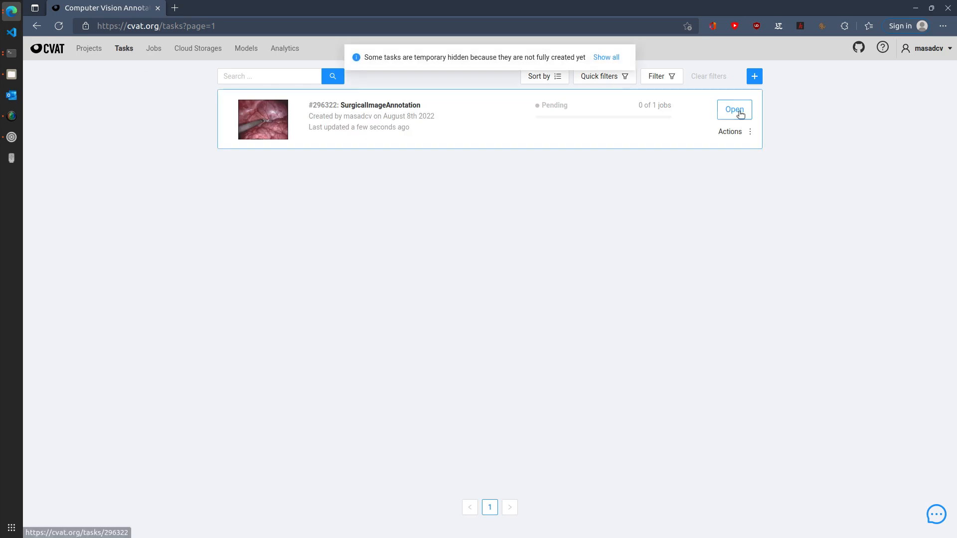
pyautogui.click(733, 109)
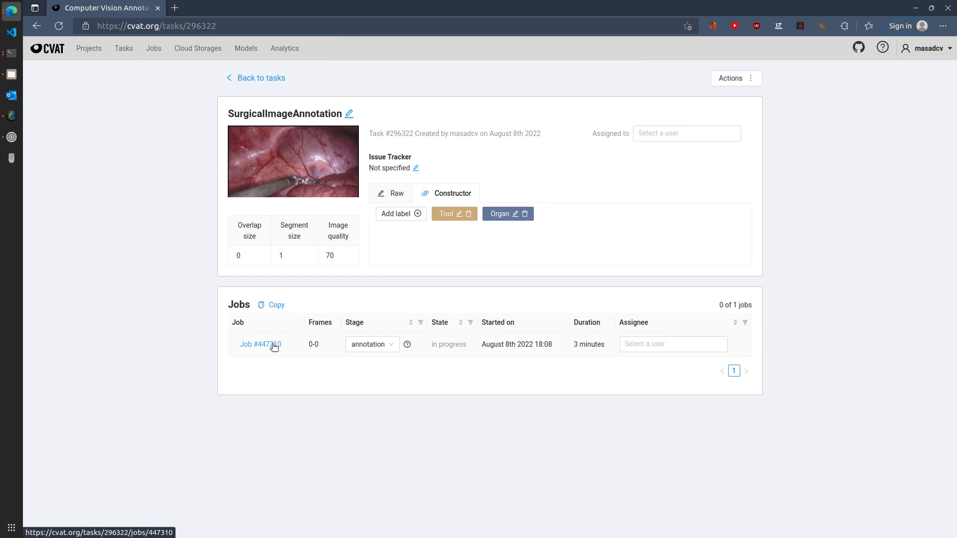
pyautogui.click(260, 344)
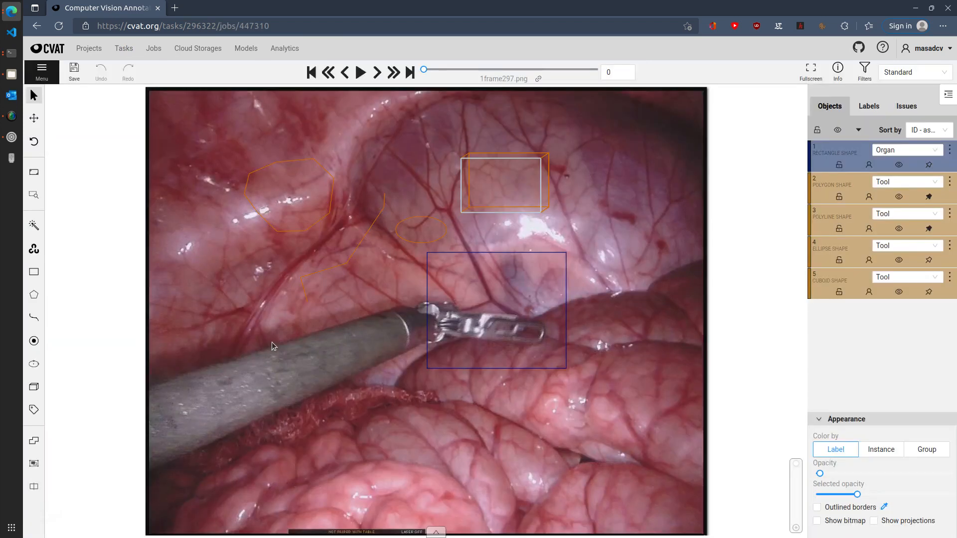
pyautogui.click(496, 309)
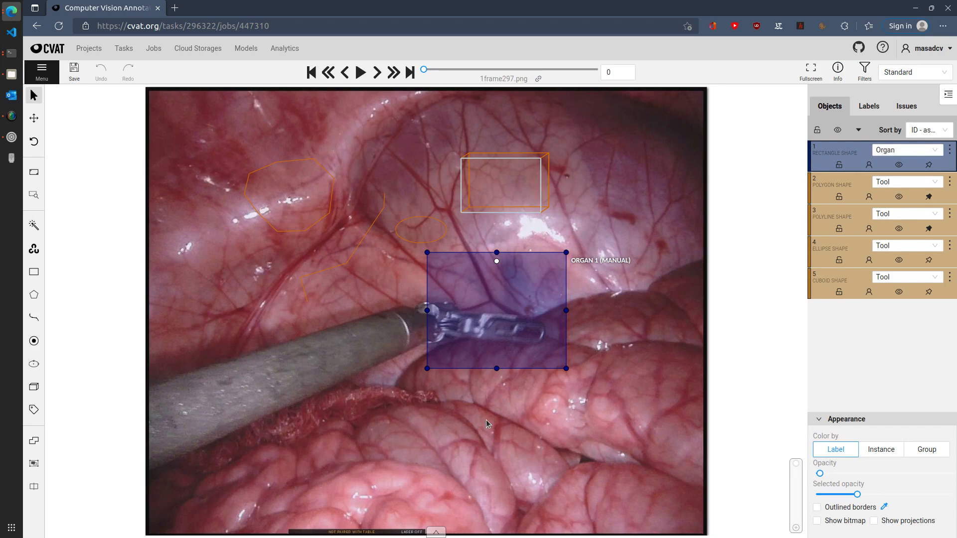
pyautogui.moveTo(461, 426)
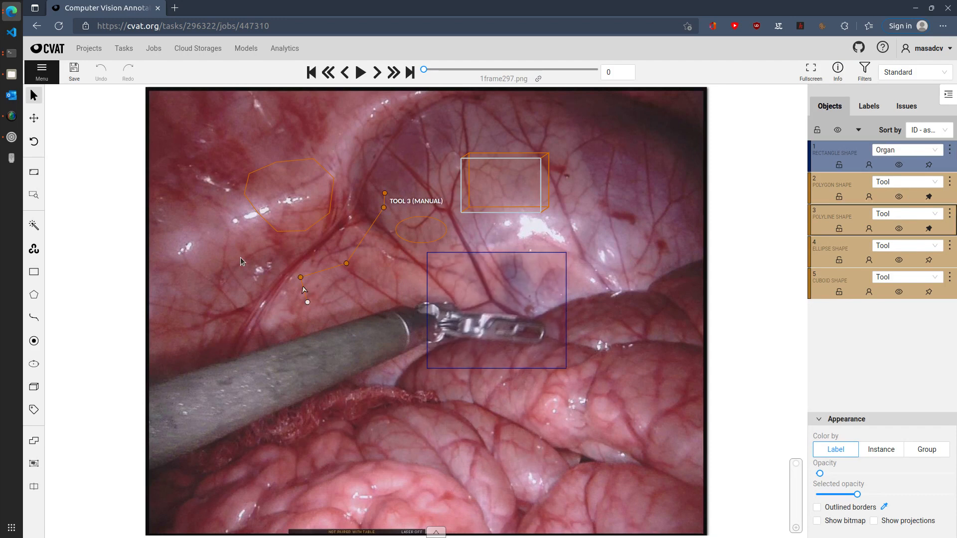
pyautogui.moveTo(293, 363)
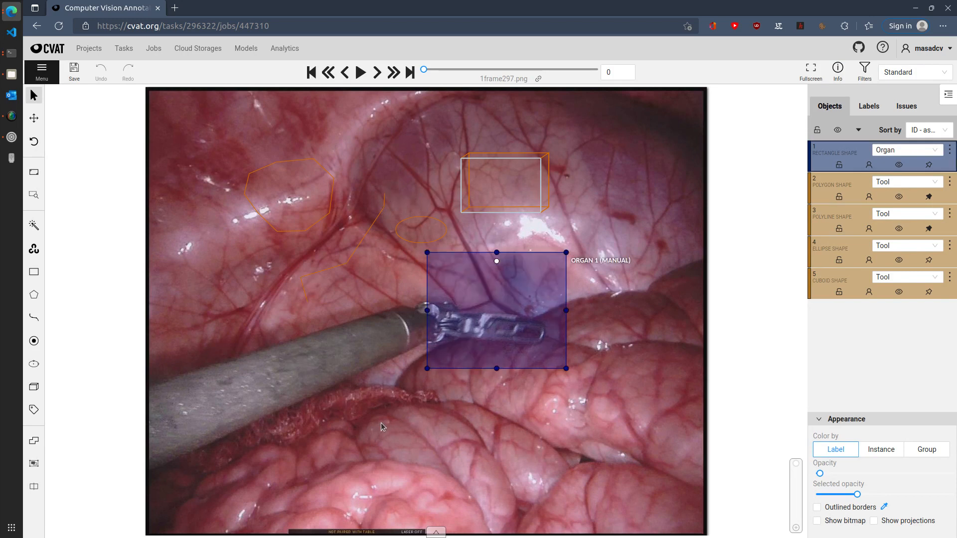
pyautogui.click(42, 71)
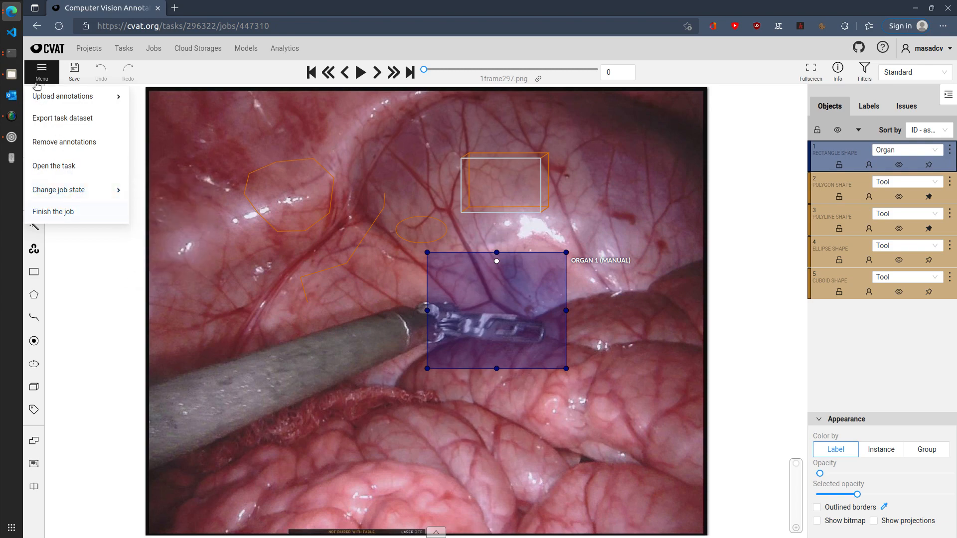
pyautogui.moveTo(53, 211)
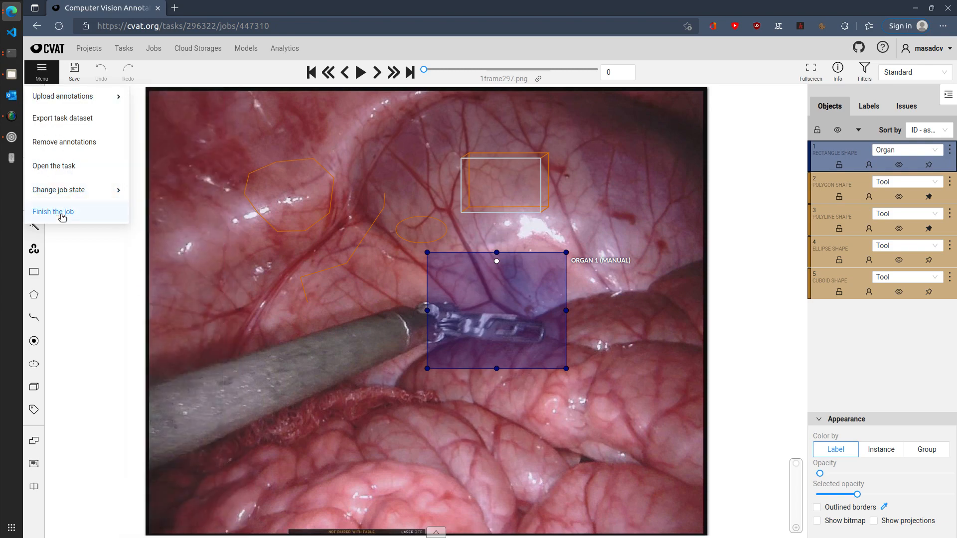
# Step: Finish the job into acceptance, confirm, and reopen Job #447310
pyautogui.click(52, 211)
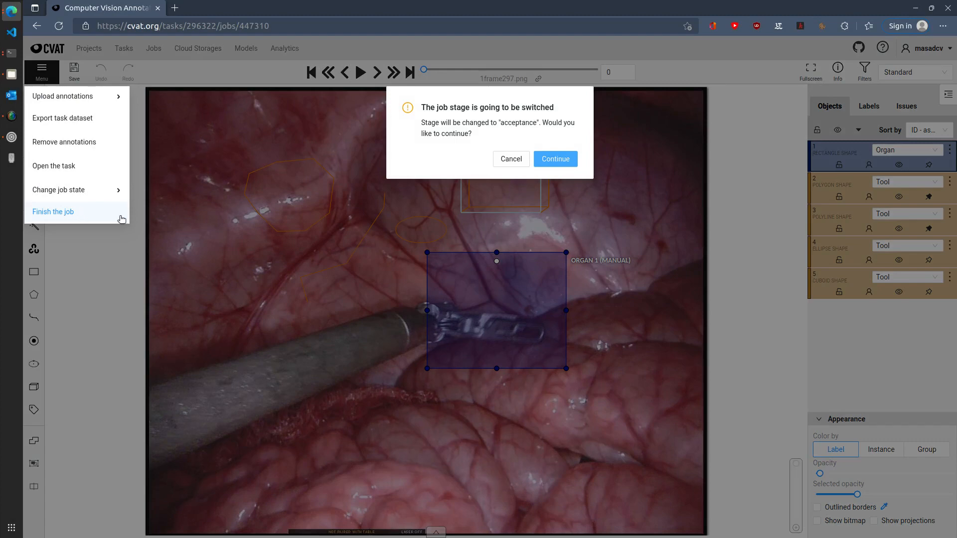
pyautogui.click(554, 158)
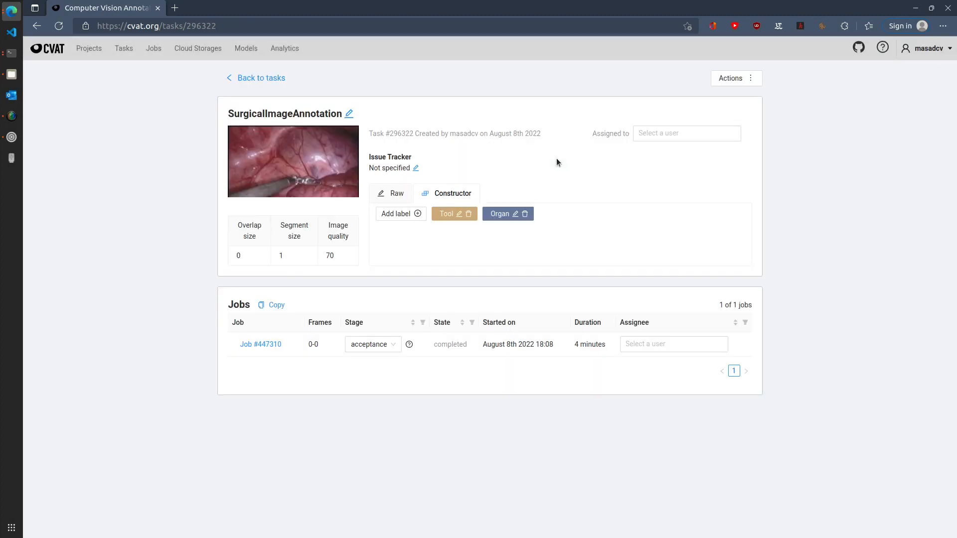
pyautogui.moveTo(299, 357)
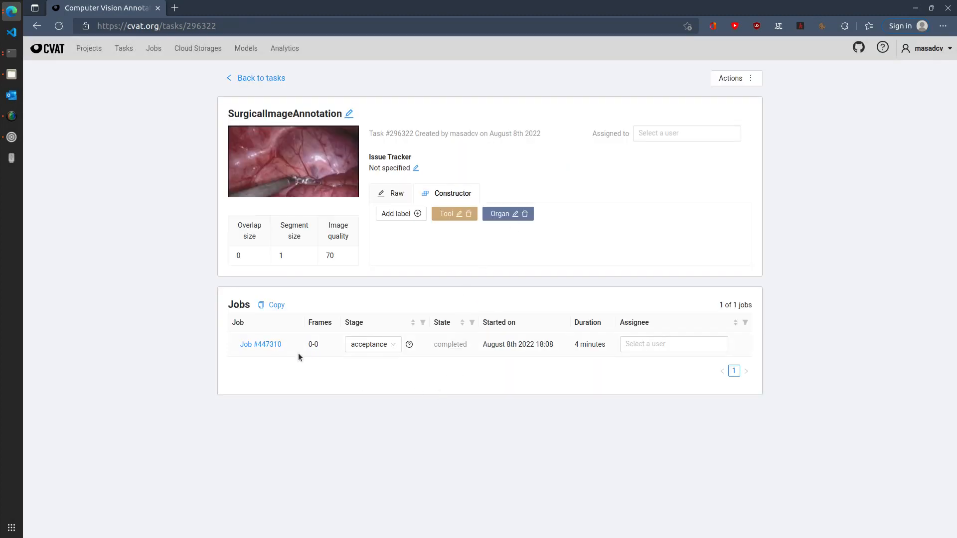
pyautogui.click(260, 344)
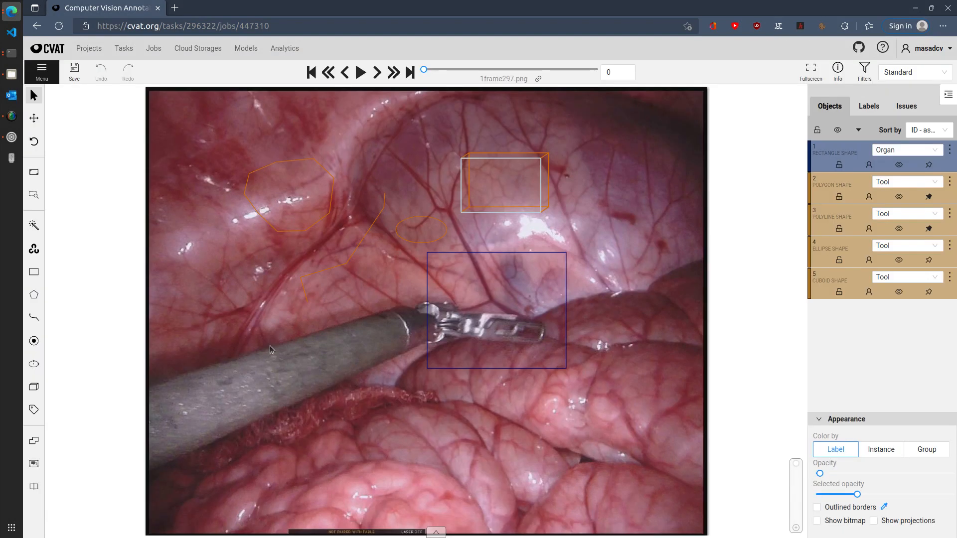